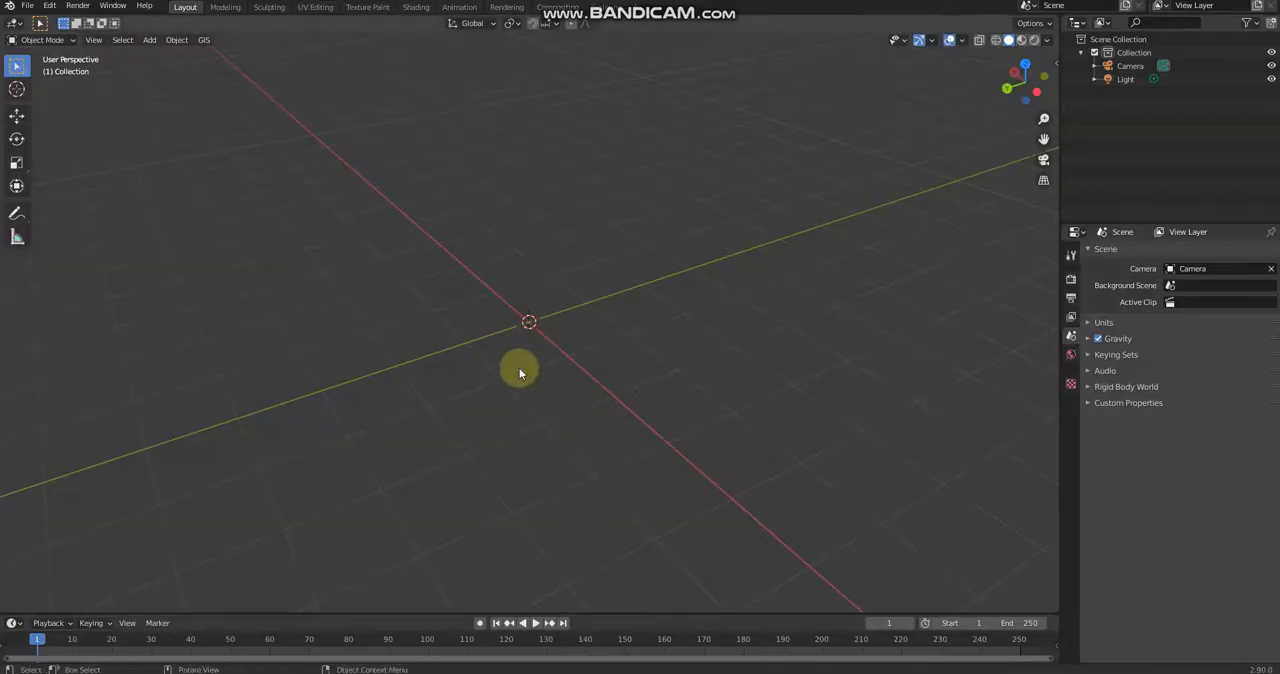
Step: Orbit the empty Blender scene to settle on a working view angle
left_click_drag(520, 372, 640, 564)
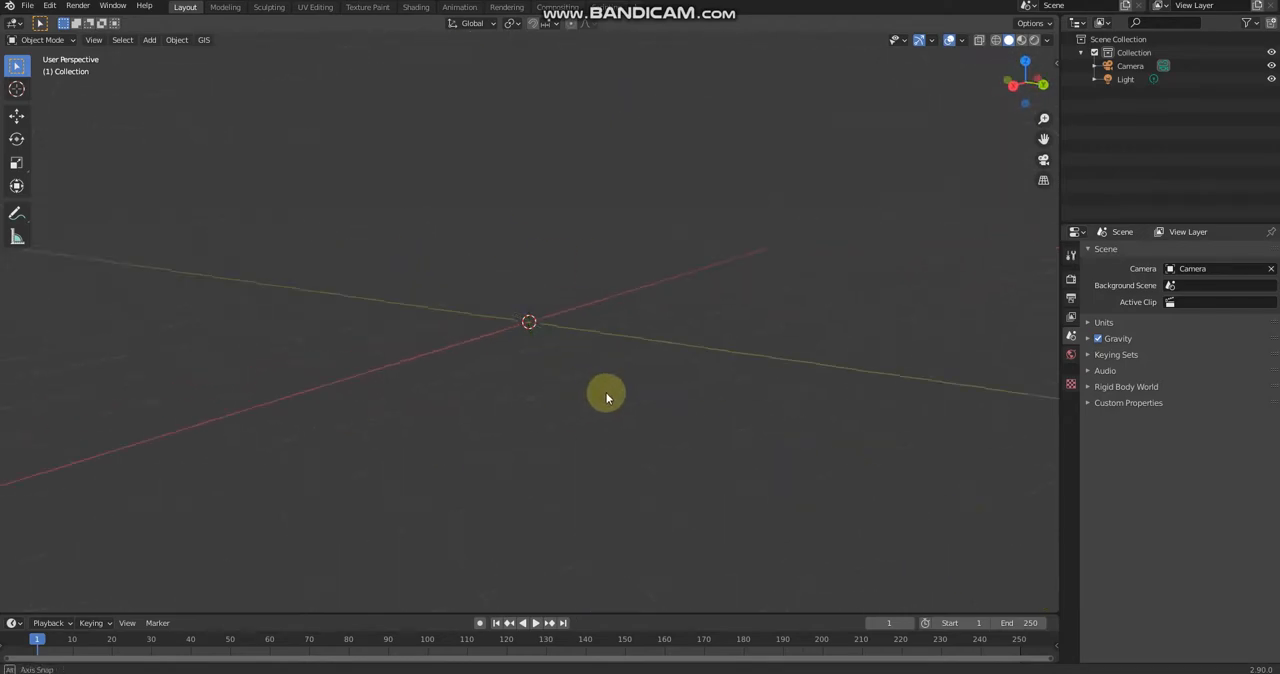
left_click_drag(604, 398, 490, 302)
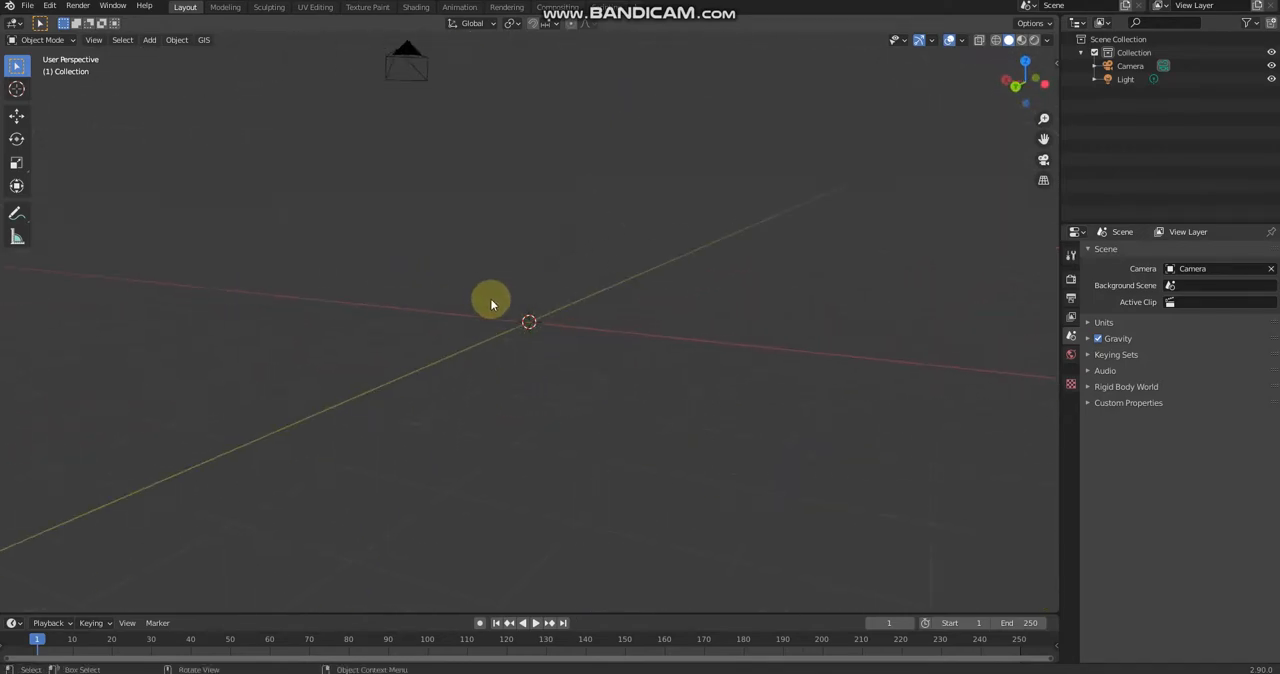
left_click_drag(490, 304, 476, 462)
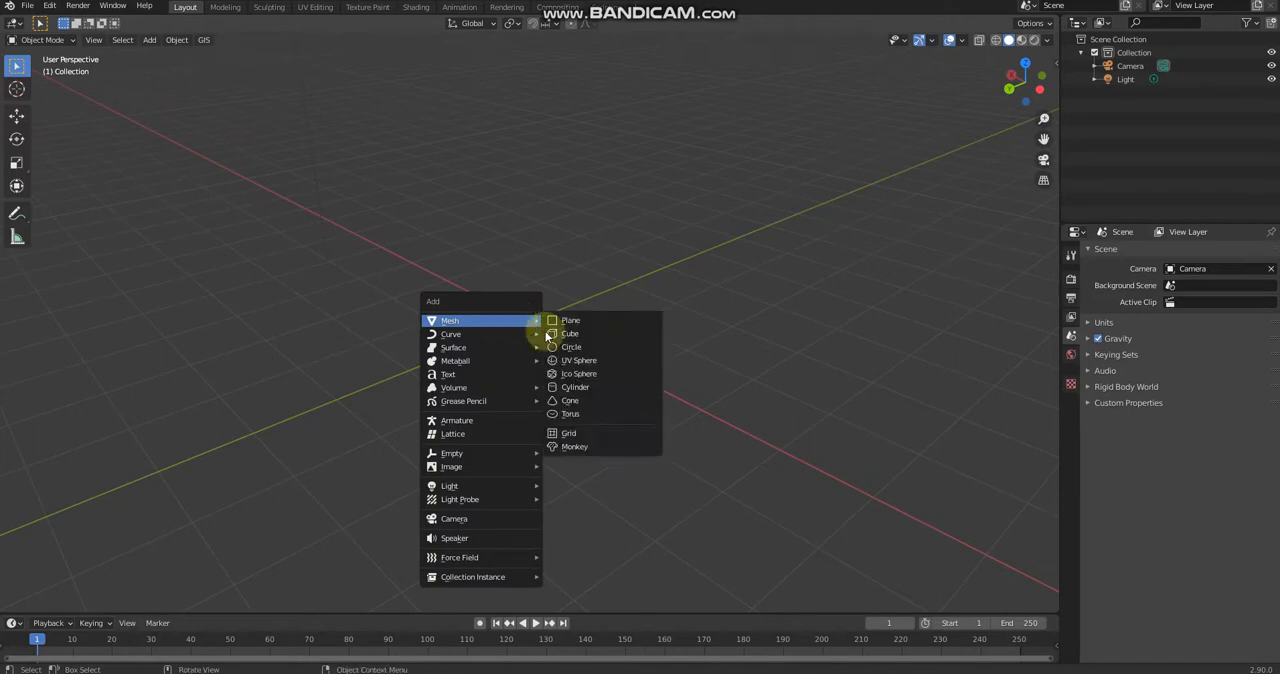
Step: Add a torus mesh and export it from File as a Wavefront (.obj) model
left_click(570, 412)
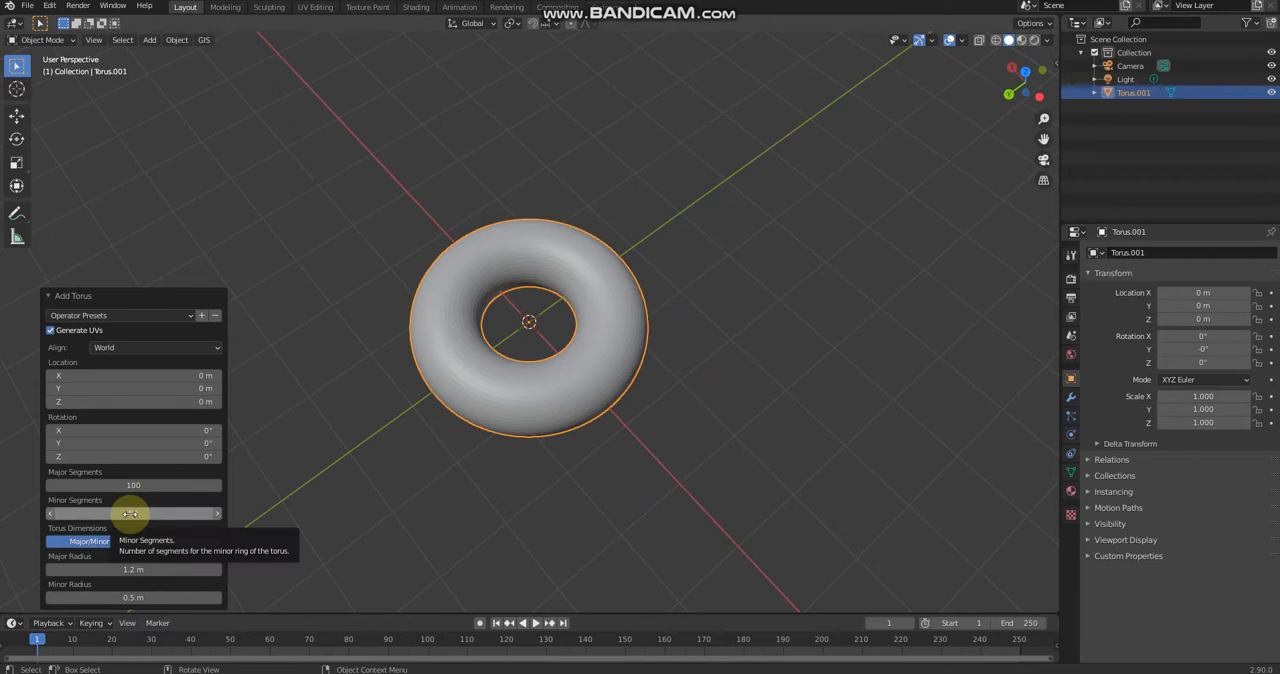
mouse_move(134, 484)
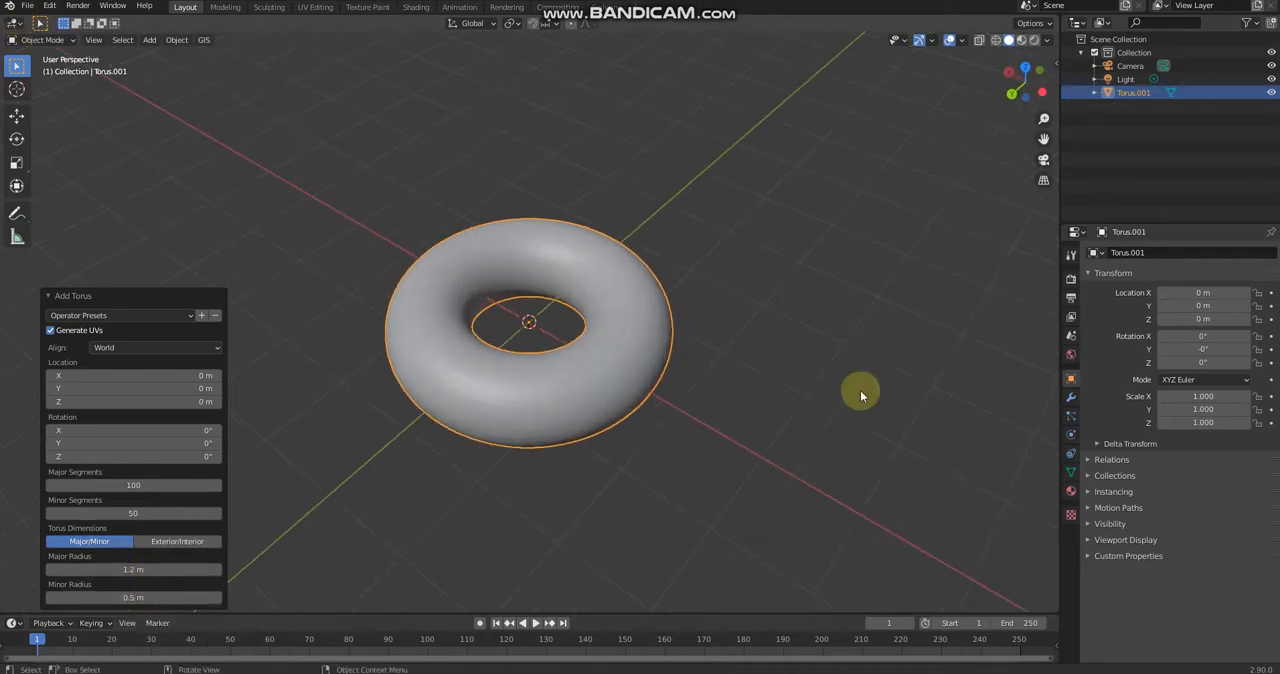
left_click(28, 6)
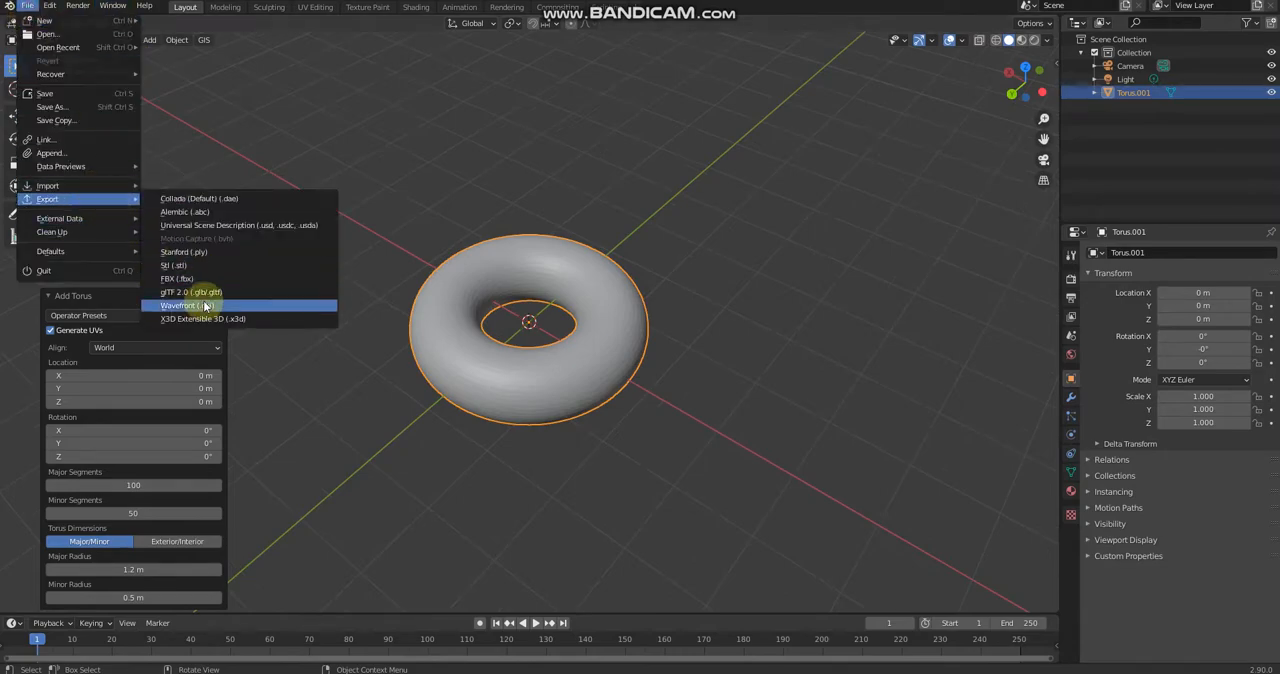
left_click(182, 304)
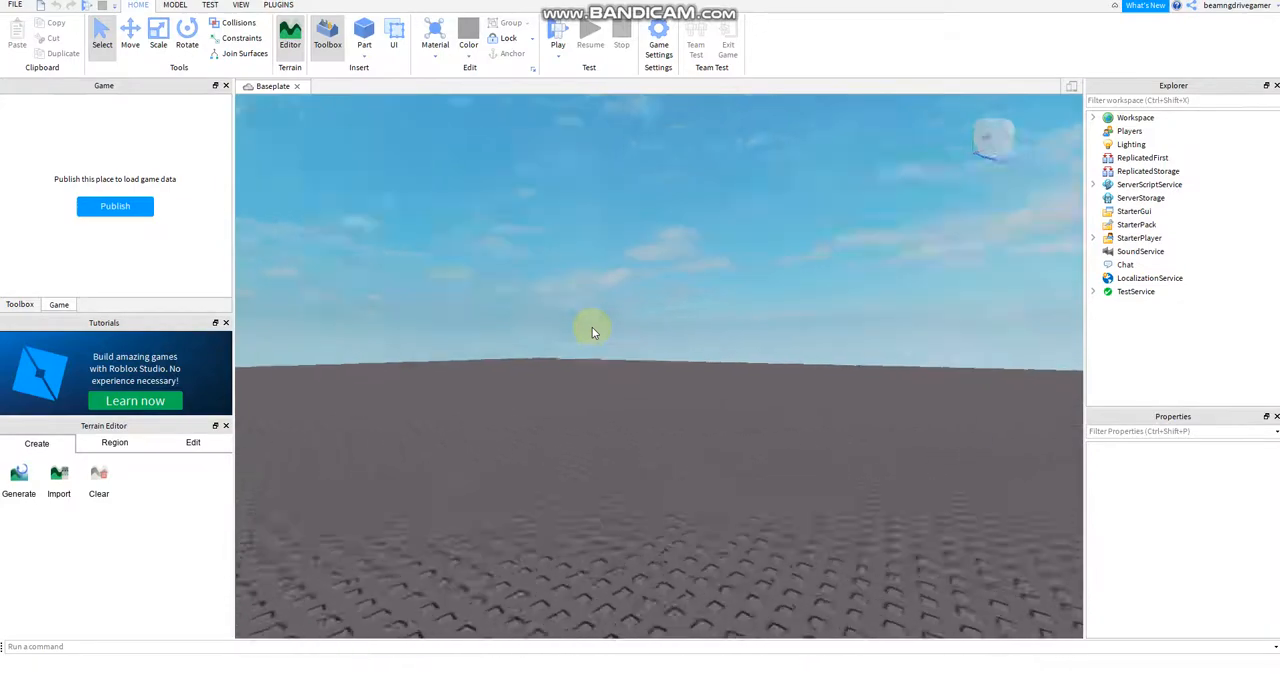
Step: Insert a MeshPart into the workspace from the viewport's Insert Object menu
right_click(594, 332)
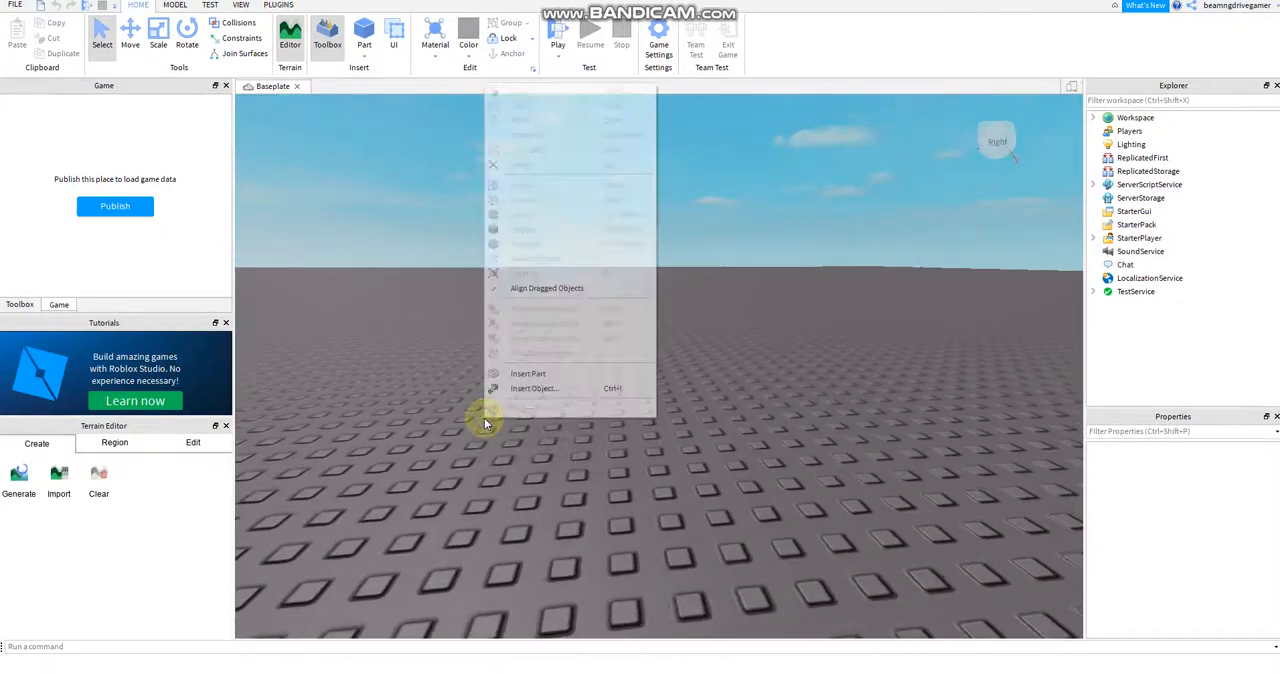
left_click(534, 388)
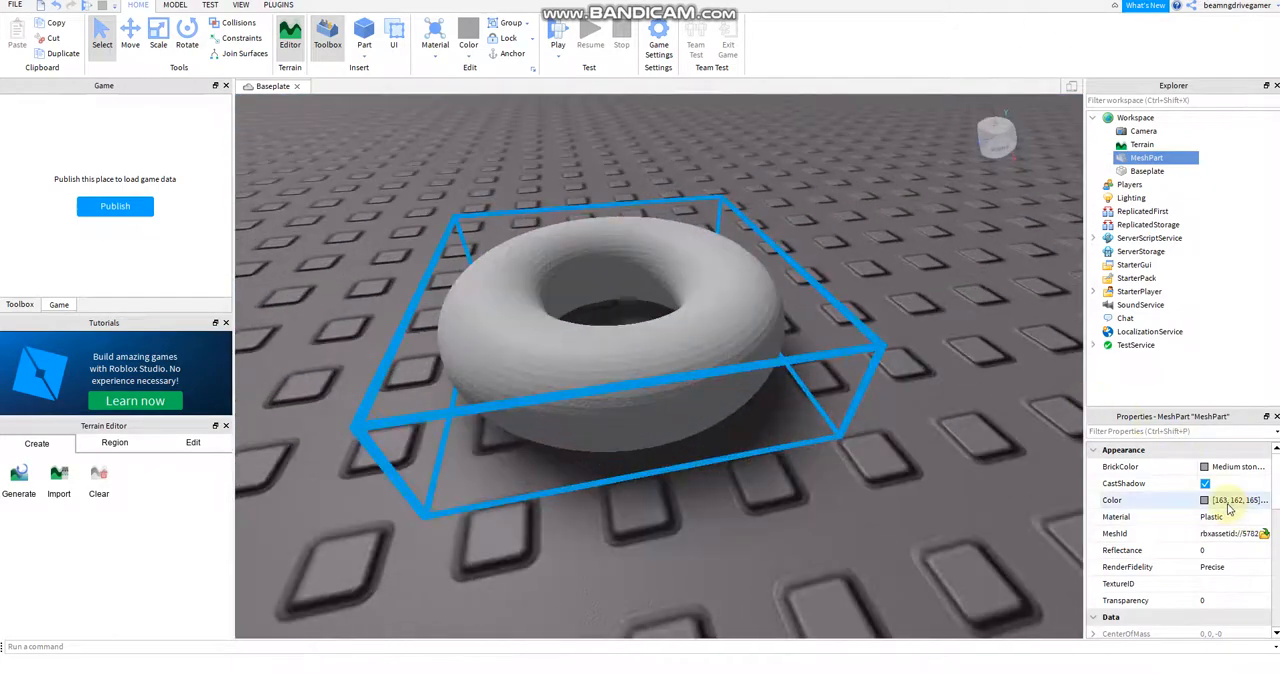
Step: Try green, pale yellow, olive, cream and bright orange swatches for the donut colour
left_click(1240, 500)
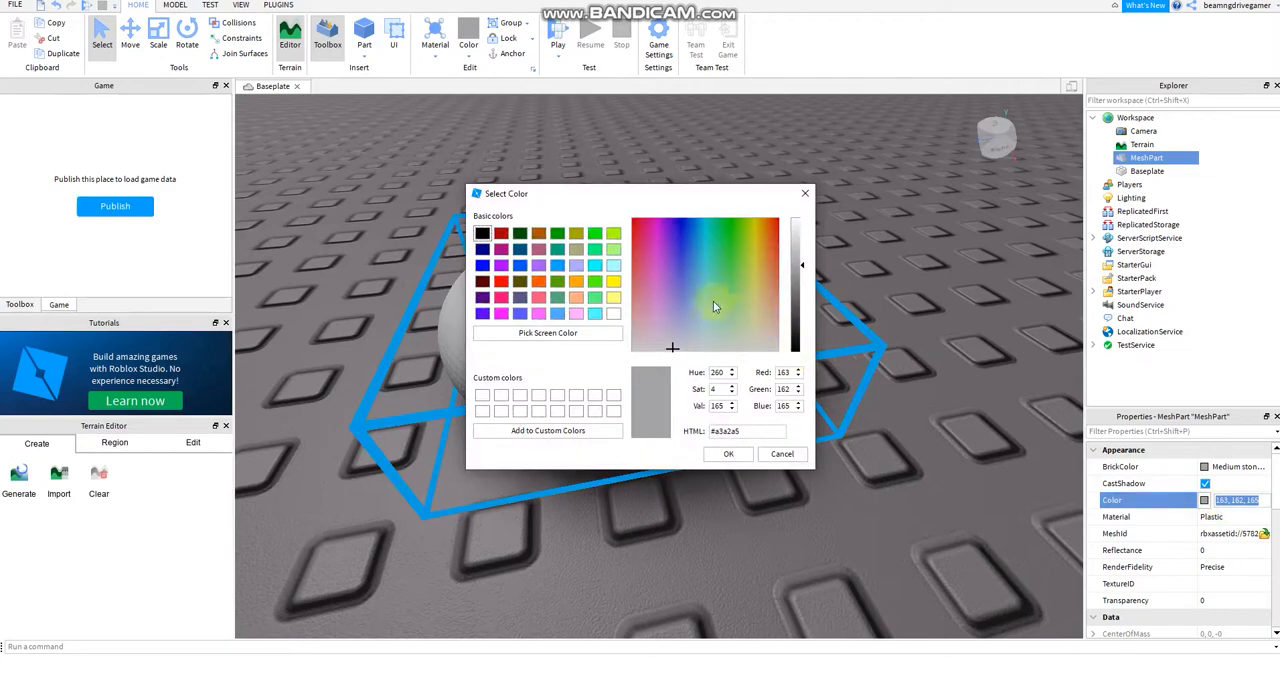
left_click(744, 262)
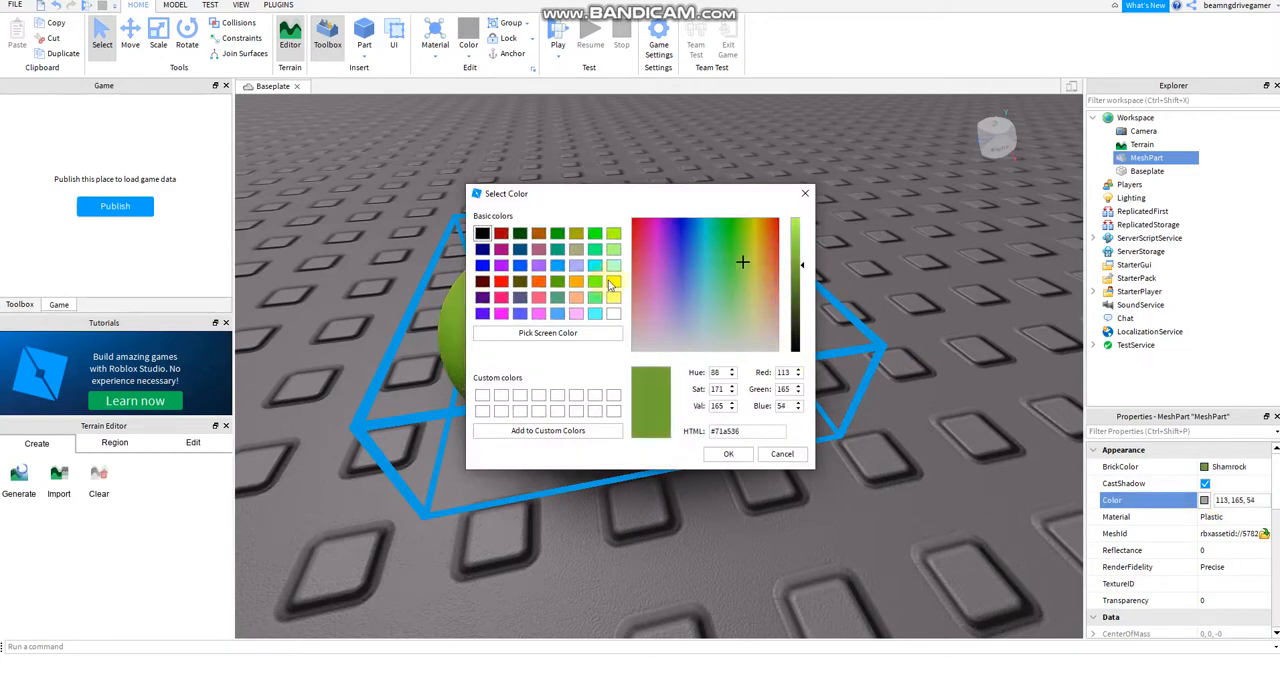
left_click(756, 272)
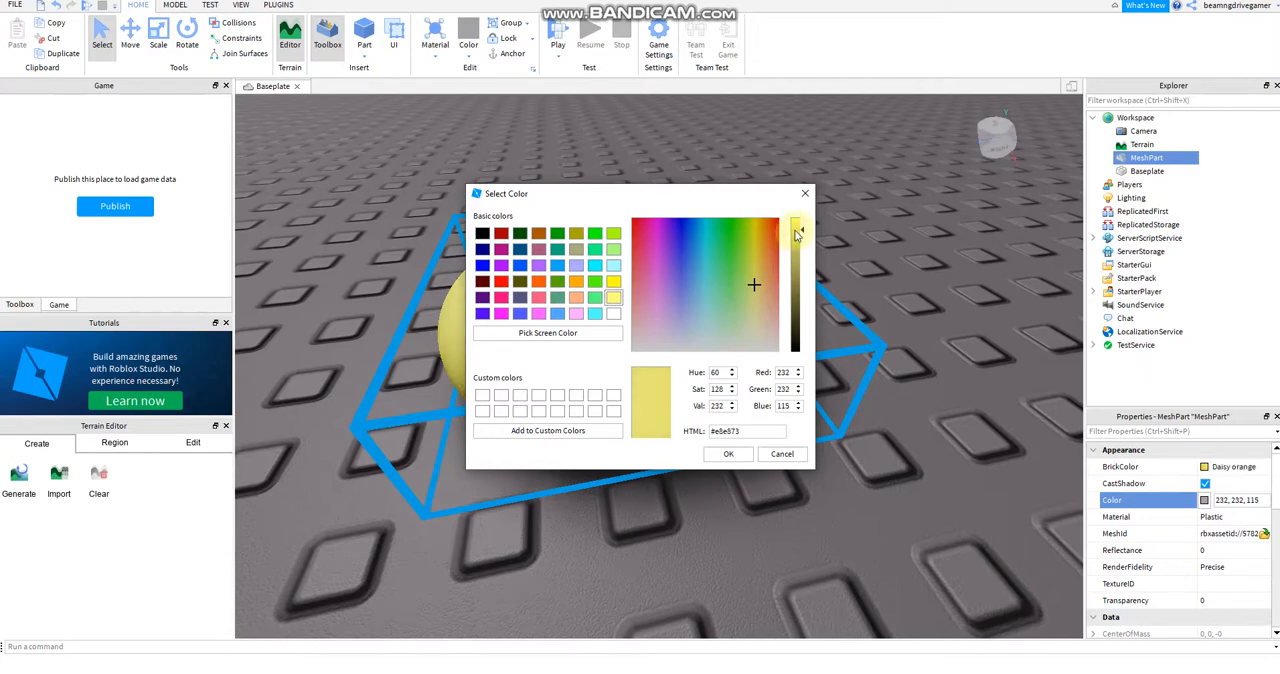
left_click(752, 288)
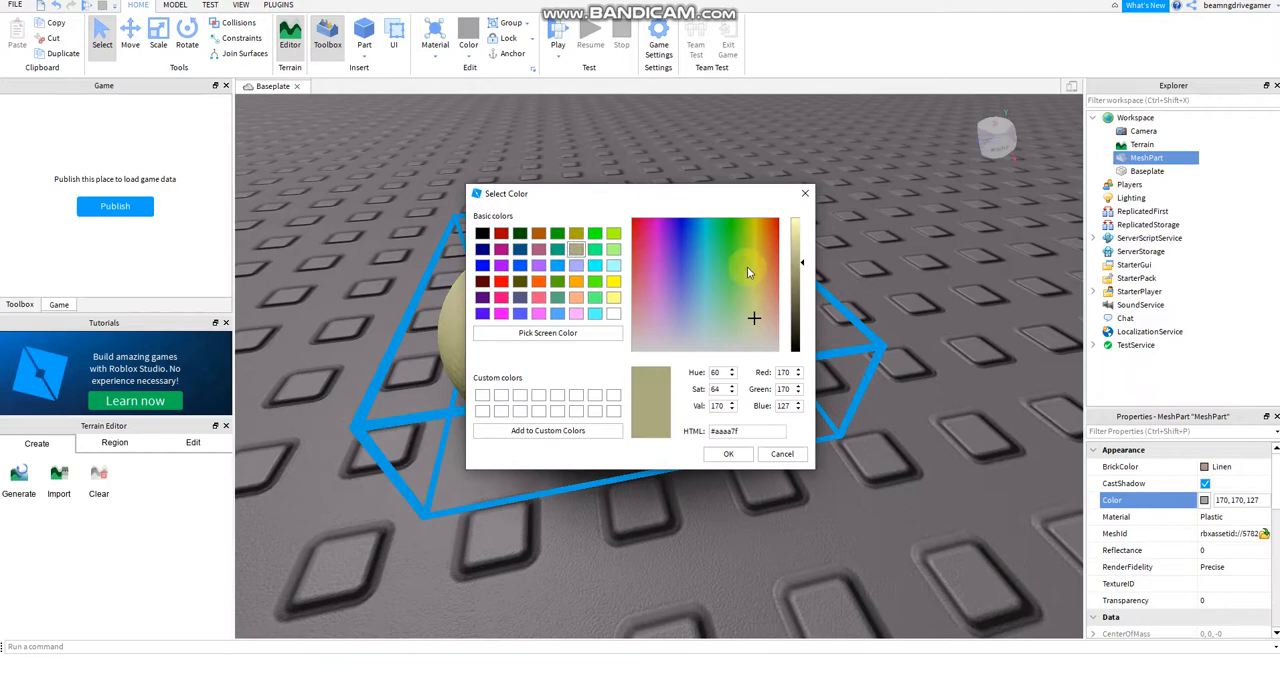
left_click(724, 244)
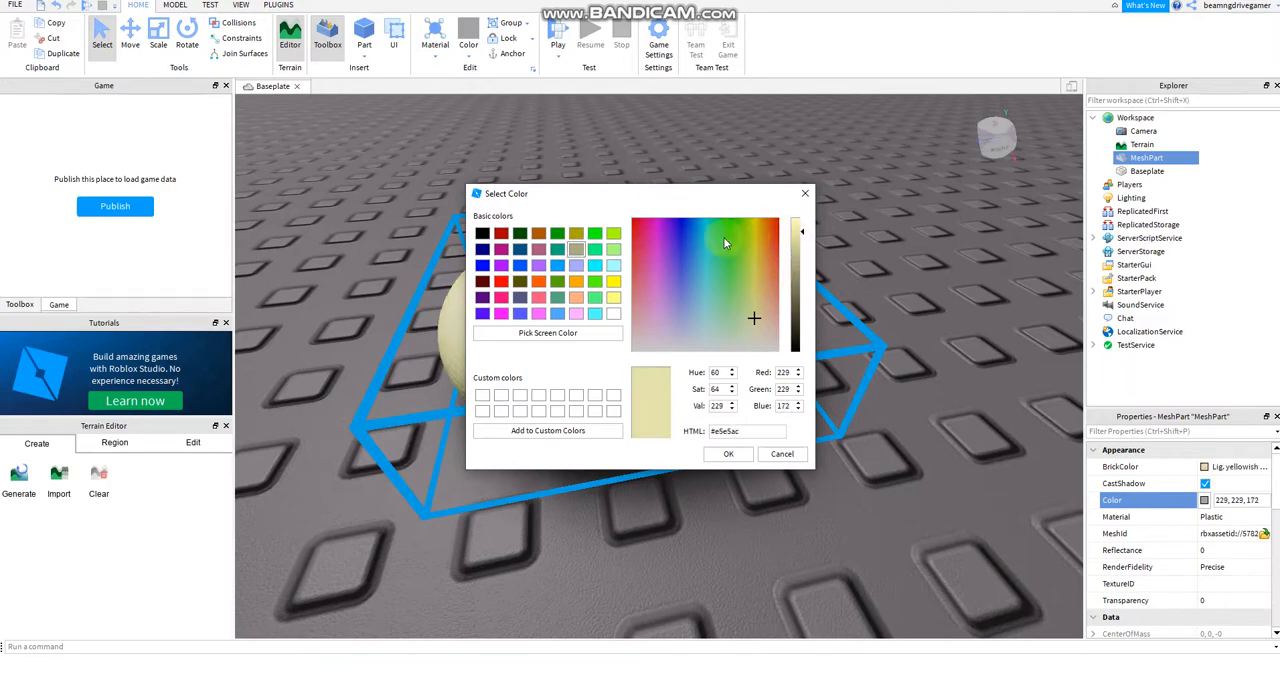
mouse_move(752, 210)
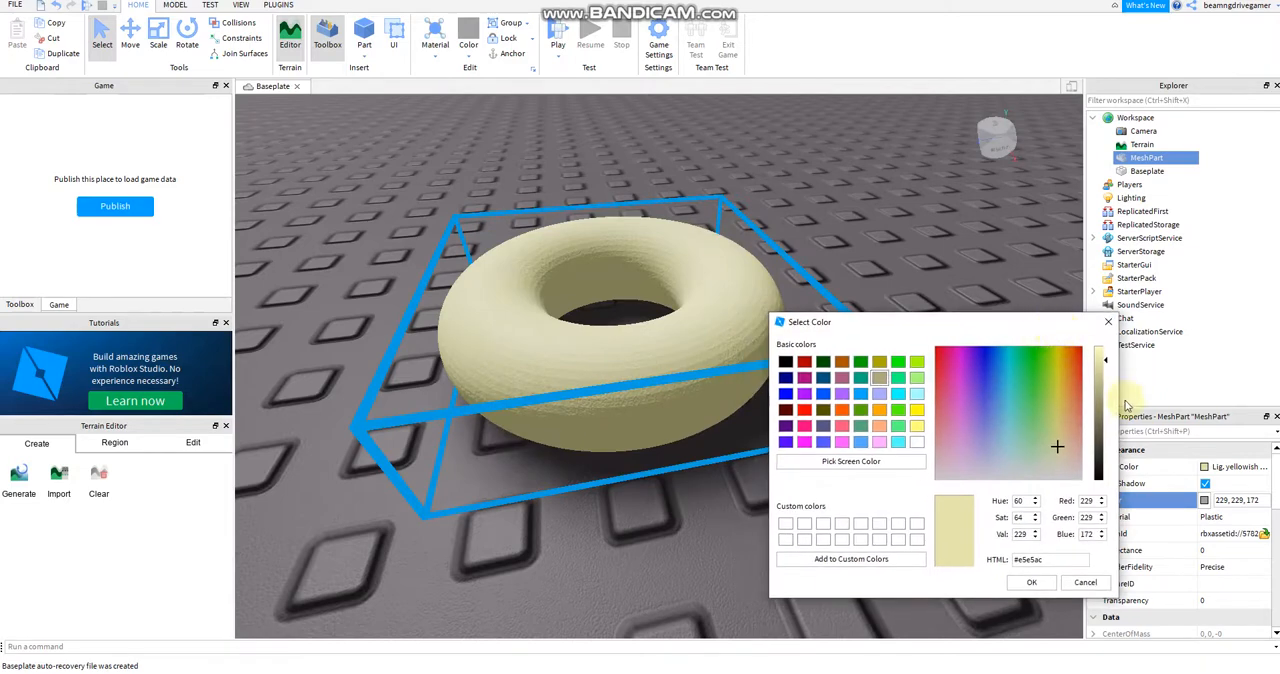
left_click(1100, 360)
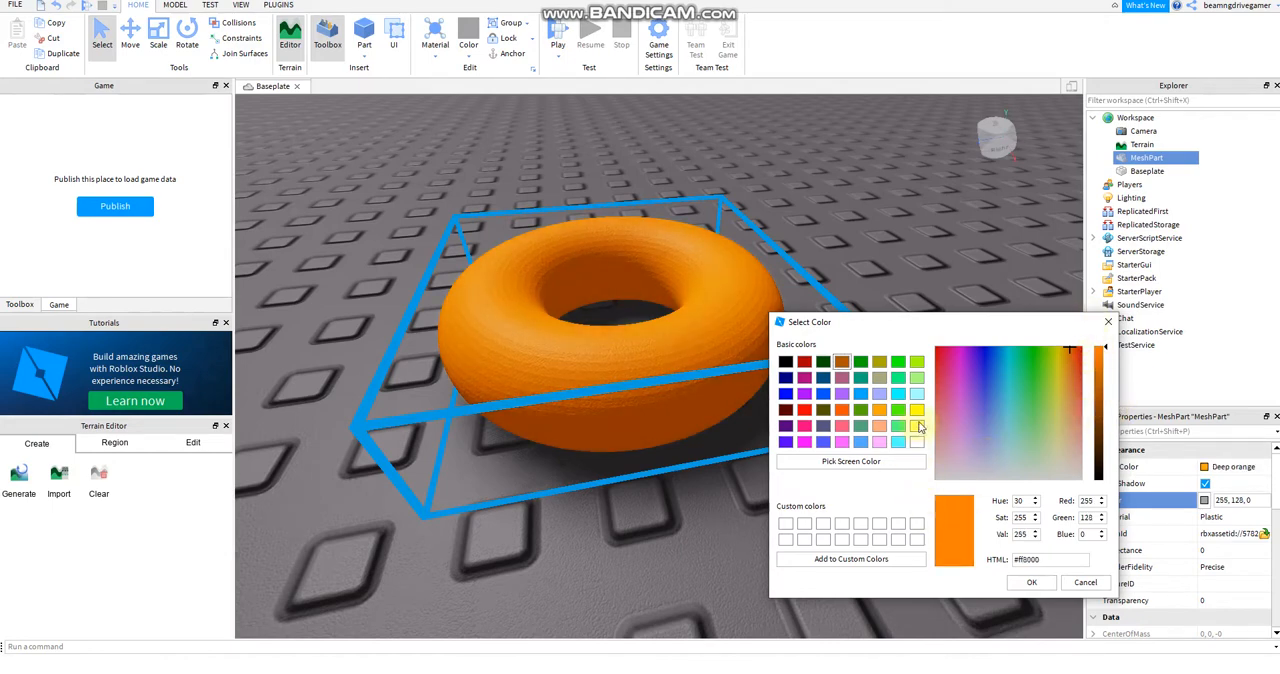
left_click(1068, 356)
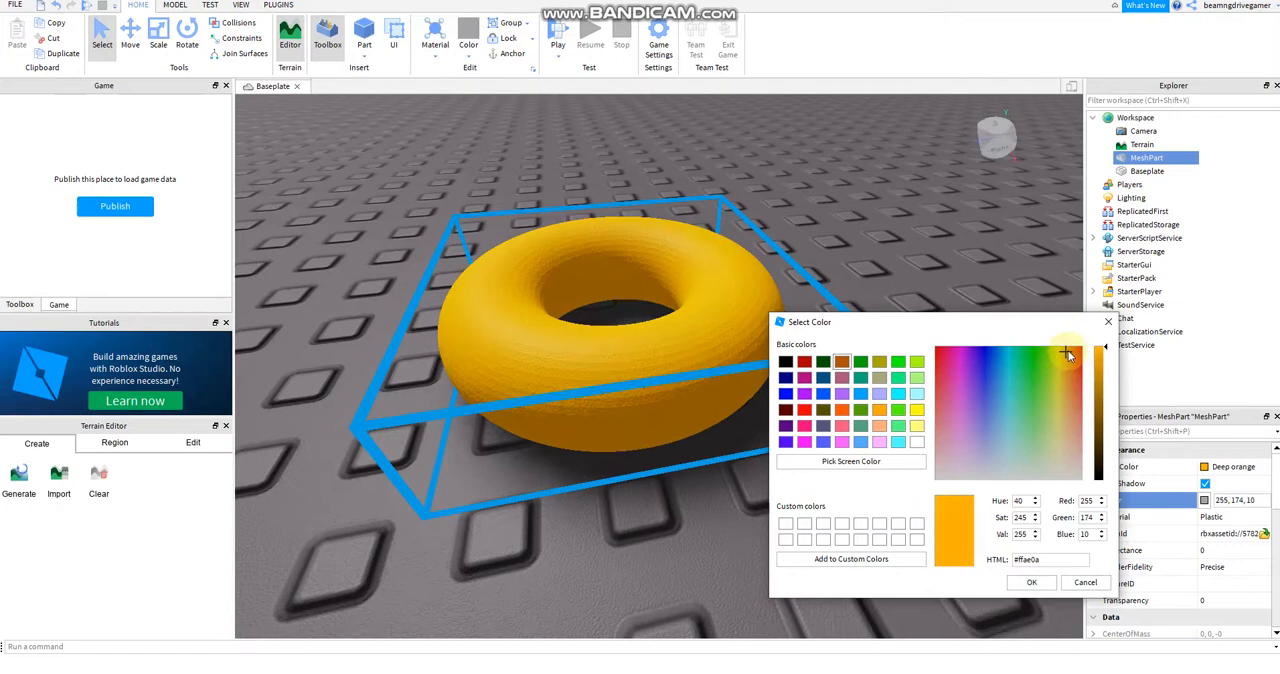
left_click(1068, 356)
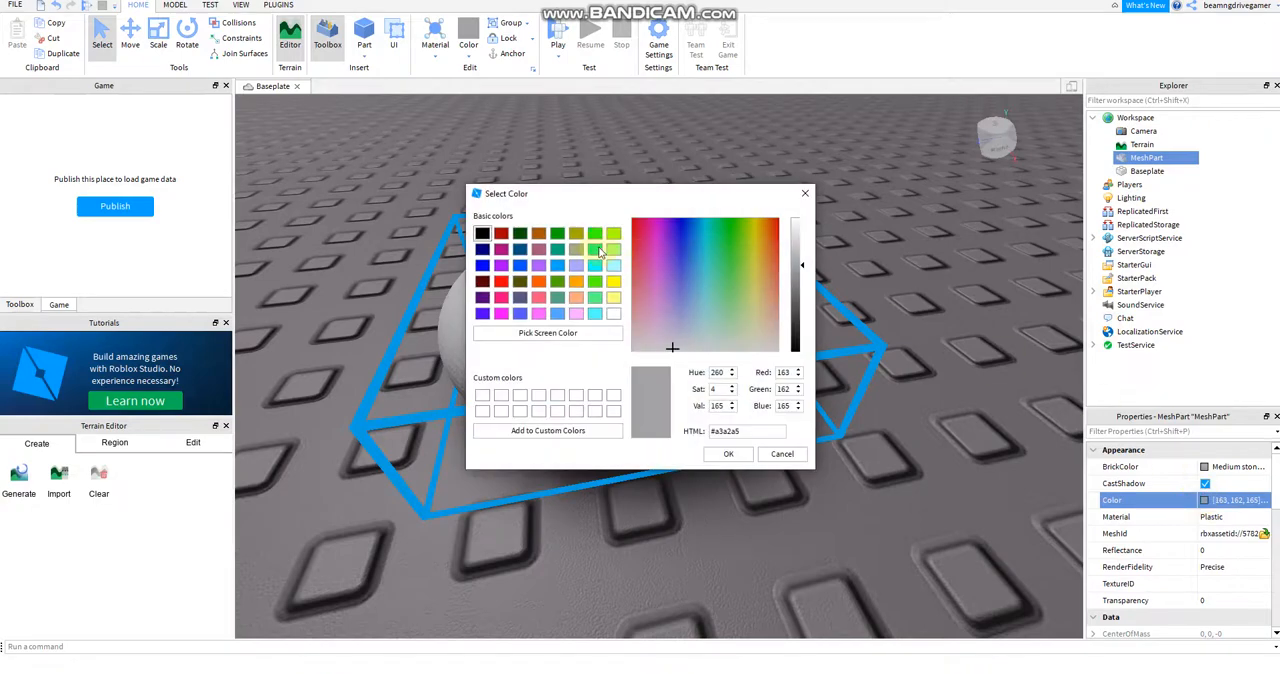
Step: Settle on a brightened golden-brown hue and confirm it as the donut colour
left_click(756, 236)
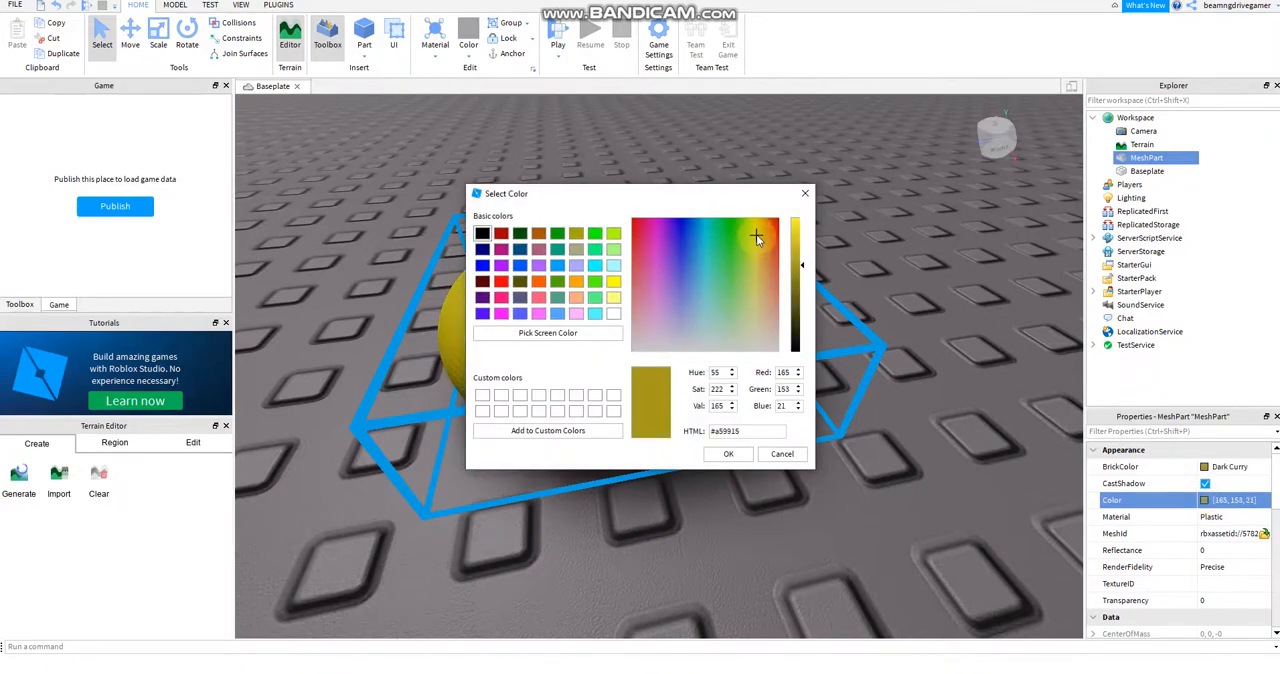
left_click(768, 240)
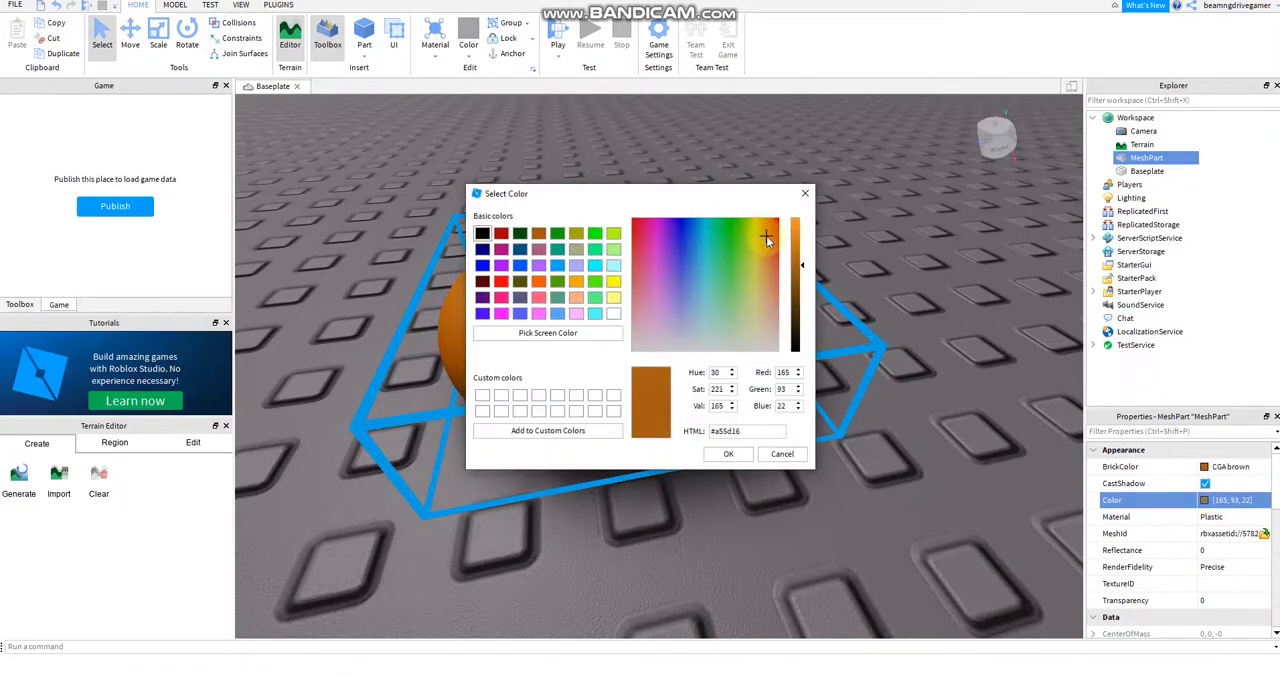
left_click(760, 250)
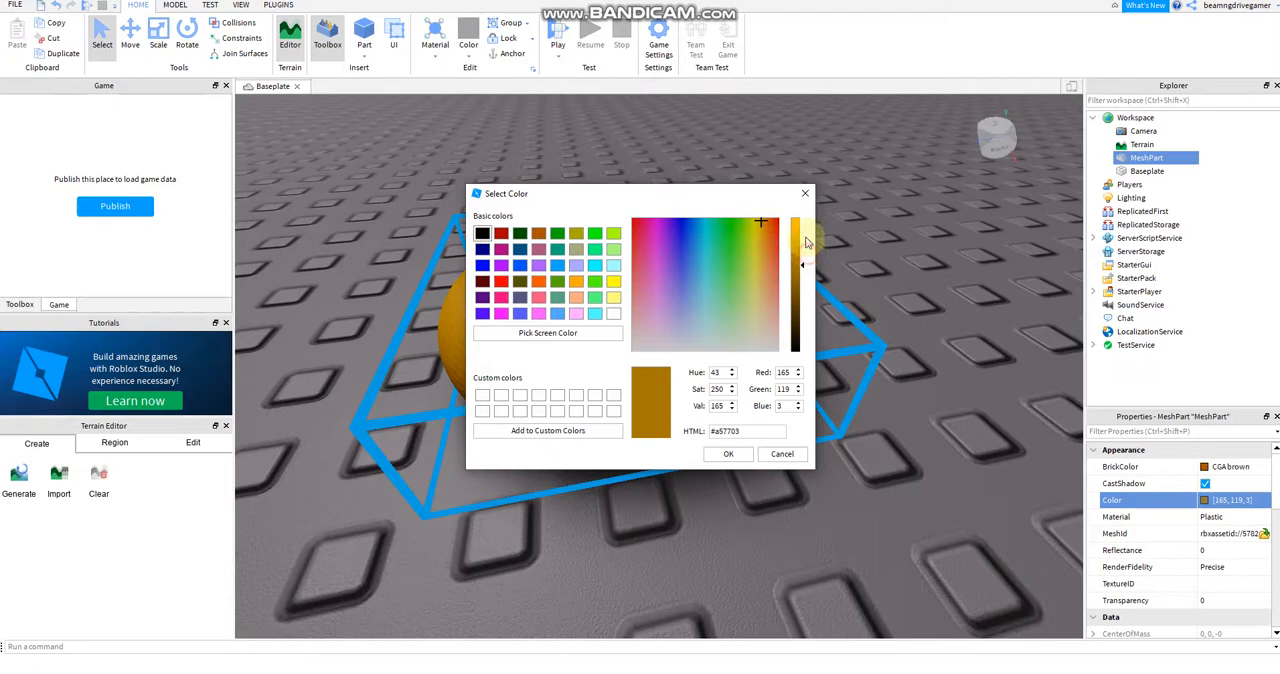
left_click_drag(800, 264, 800, 238)
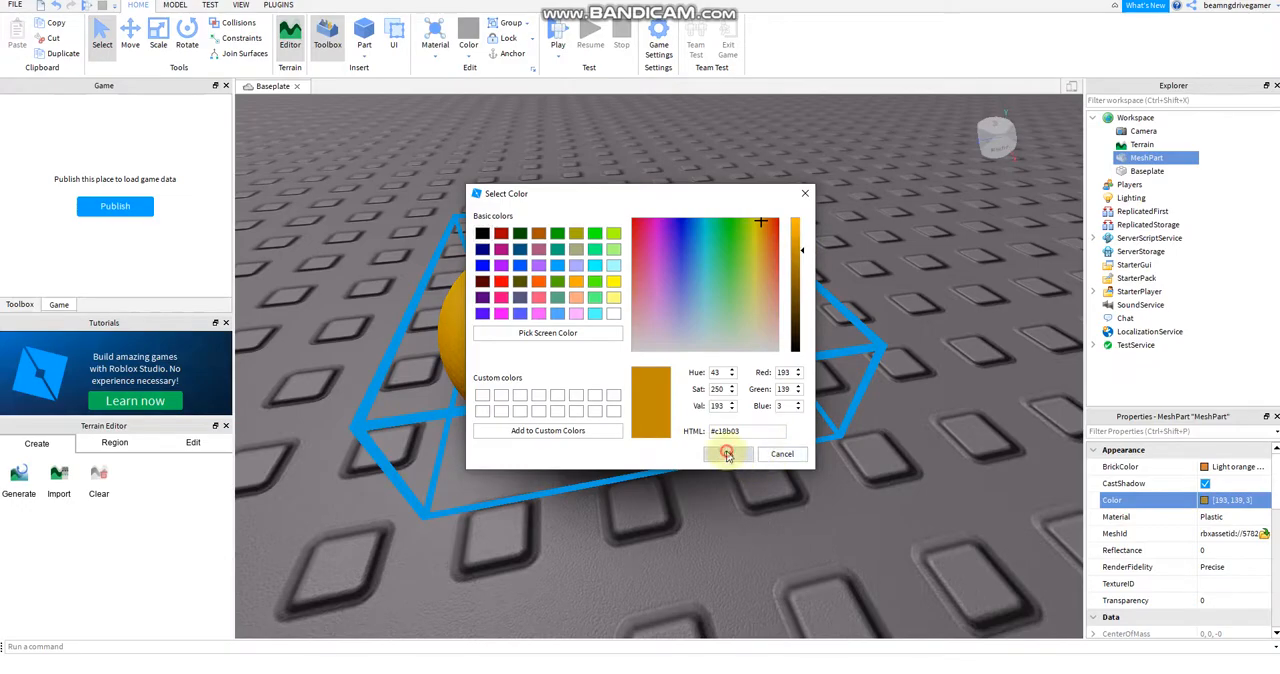
left_click(728, 454)
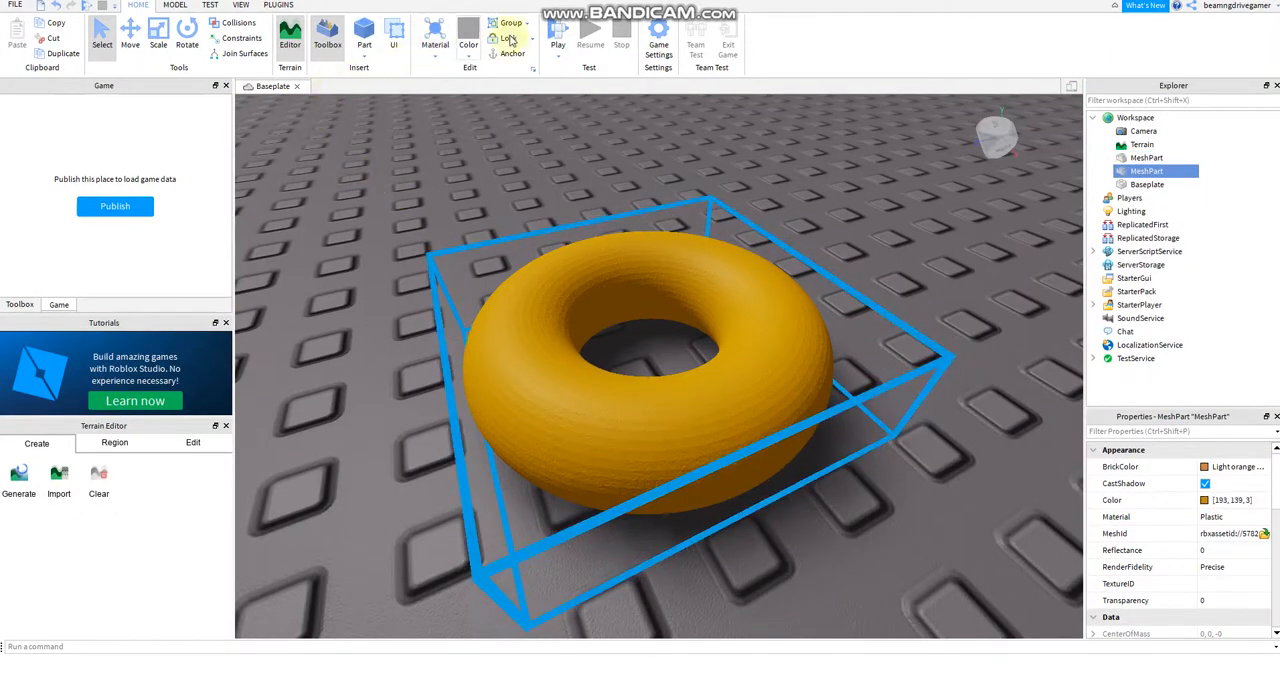
Step: Switch to the Move tool to reposition the copied donut piece
left_click(130, 38)
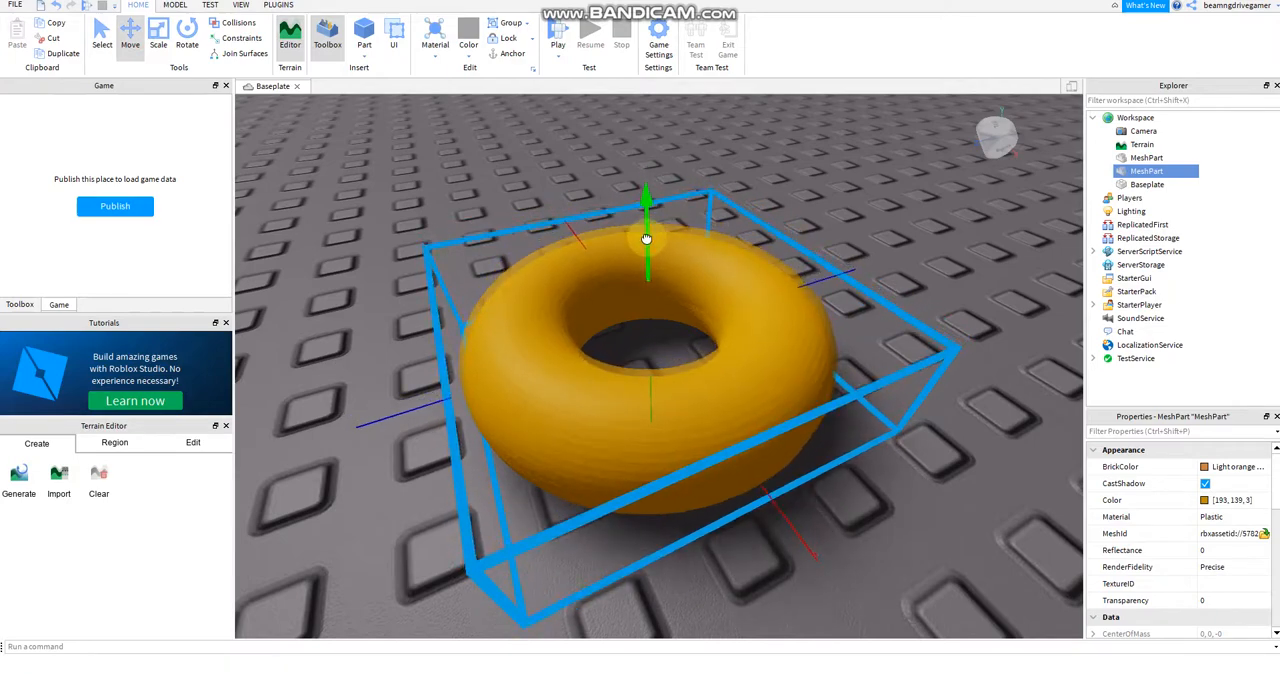
left_click(158, 38)
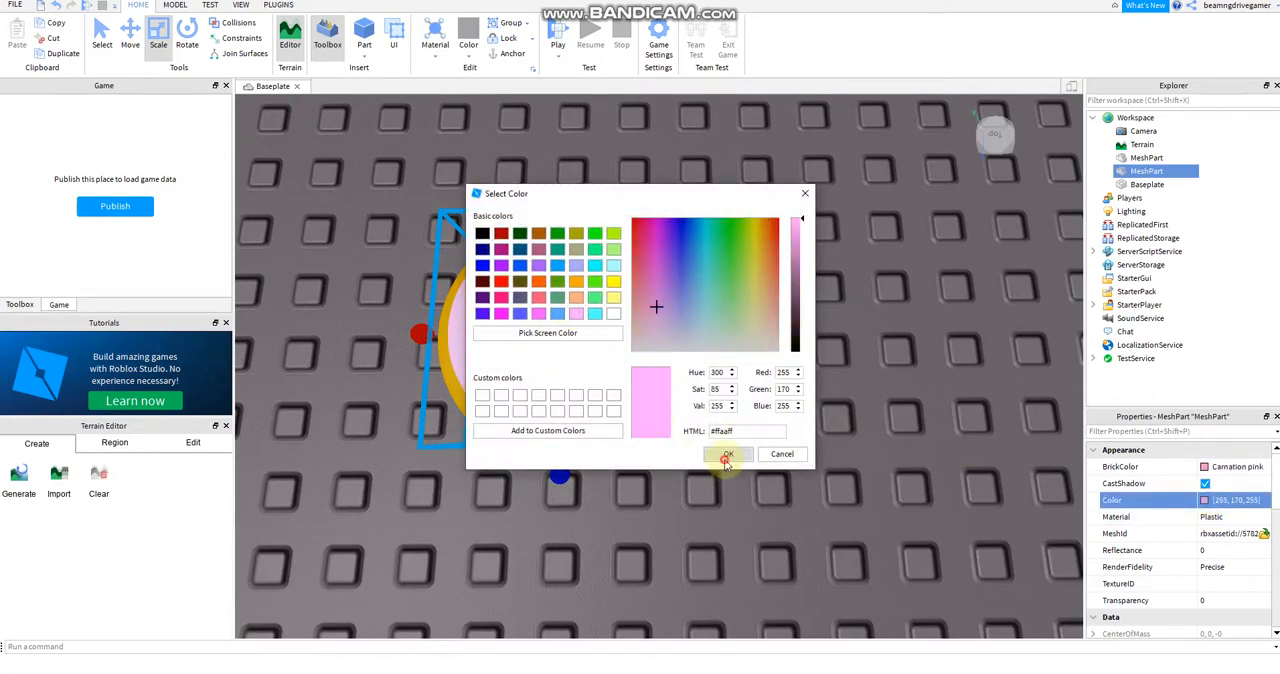
Step: Scale the pink icing piece to sit on top of the golden donut
left_click(724, 454)
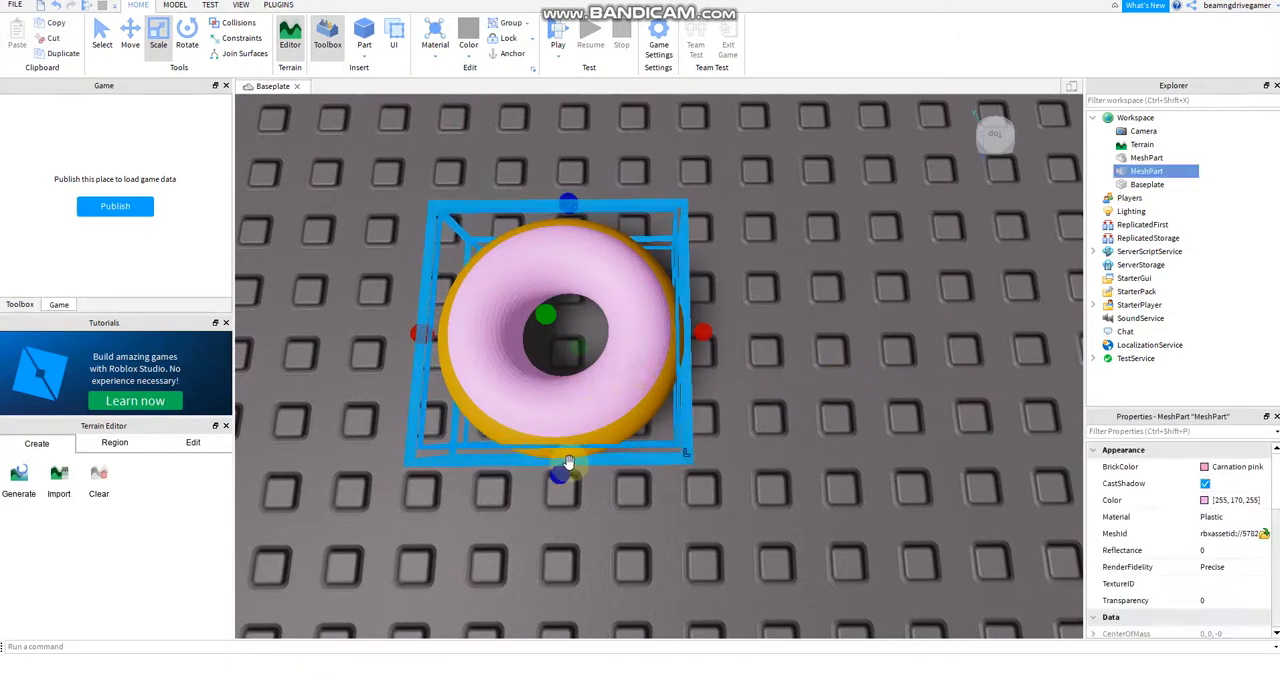
left_click_drag(568, 462, 424, 336)
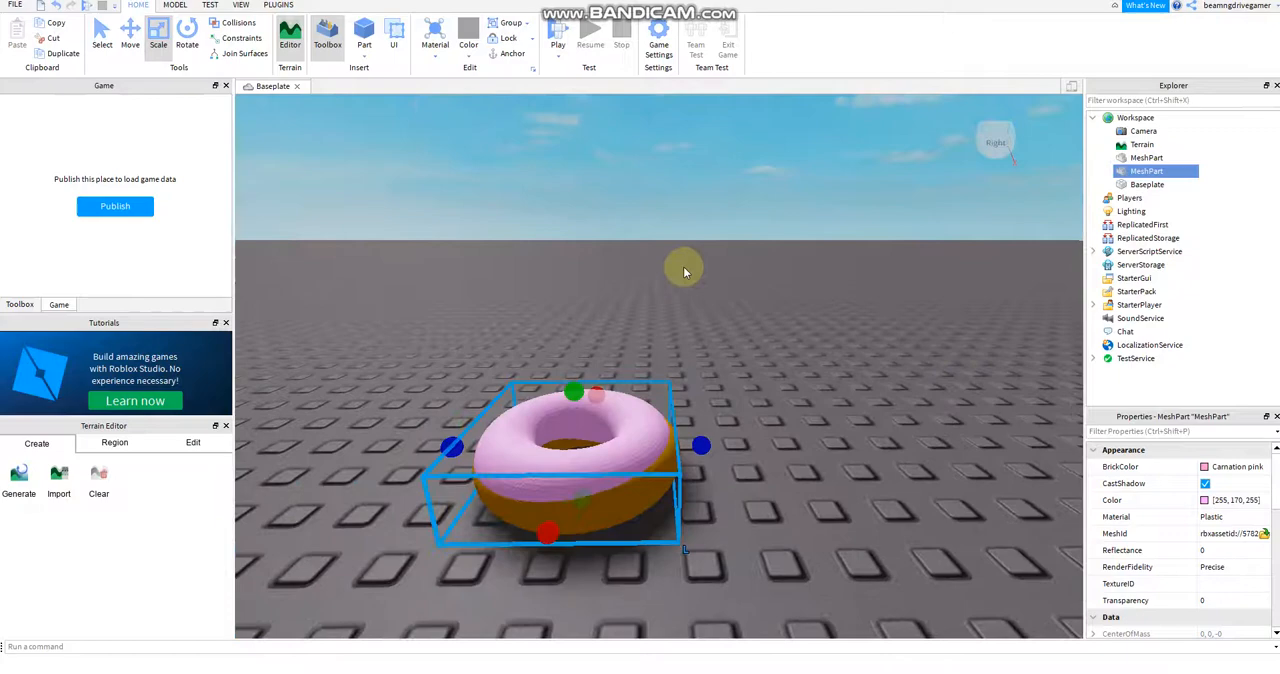
left_click(364, 38)
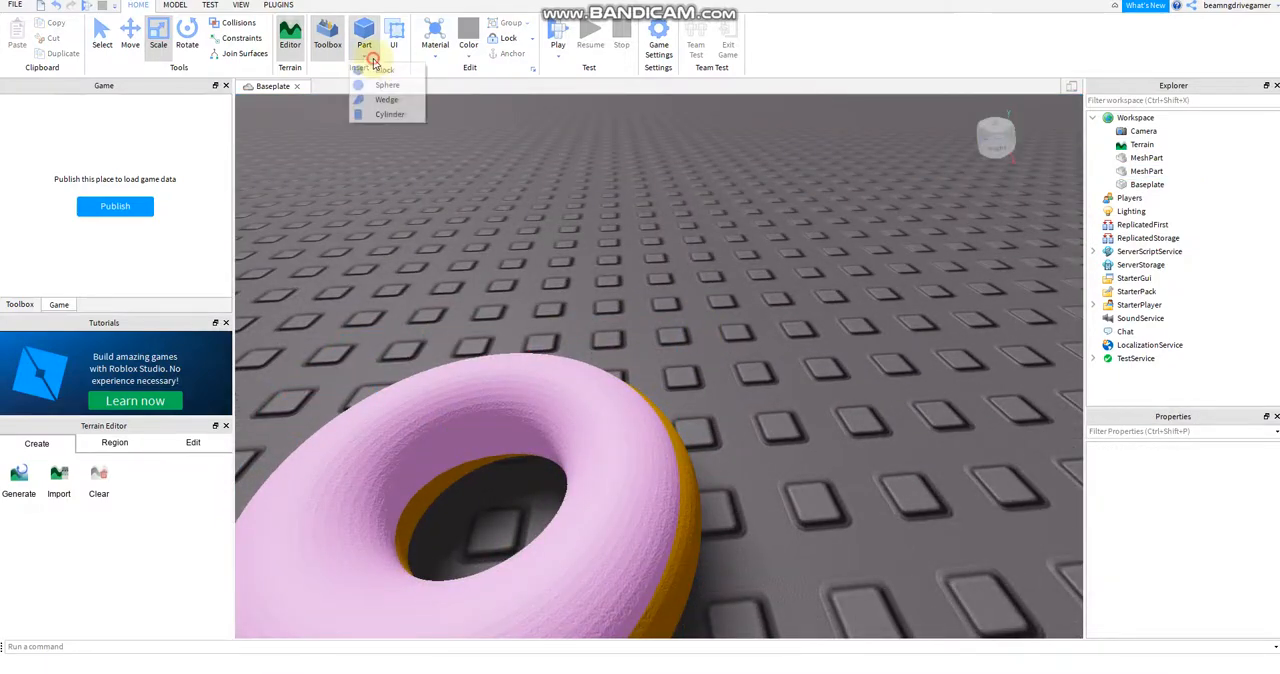
Step: Insert a Block part and move it across the pink icing
left_click(388, 114)
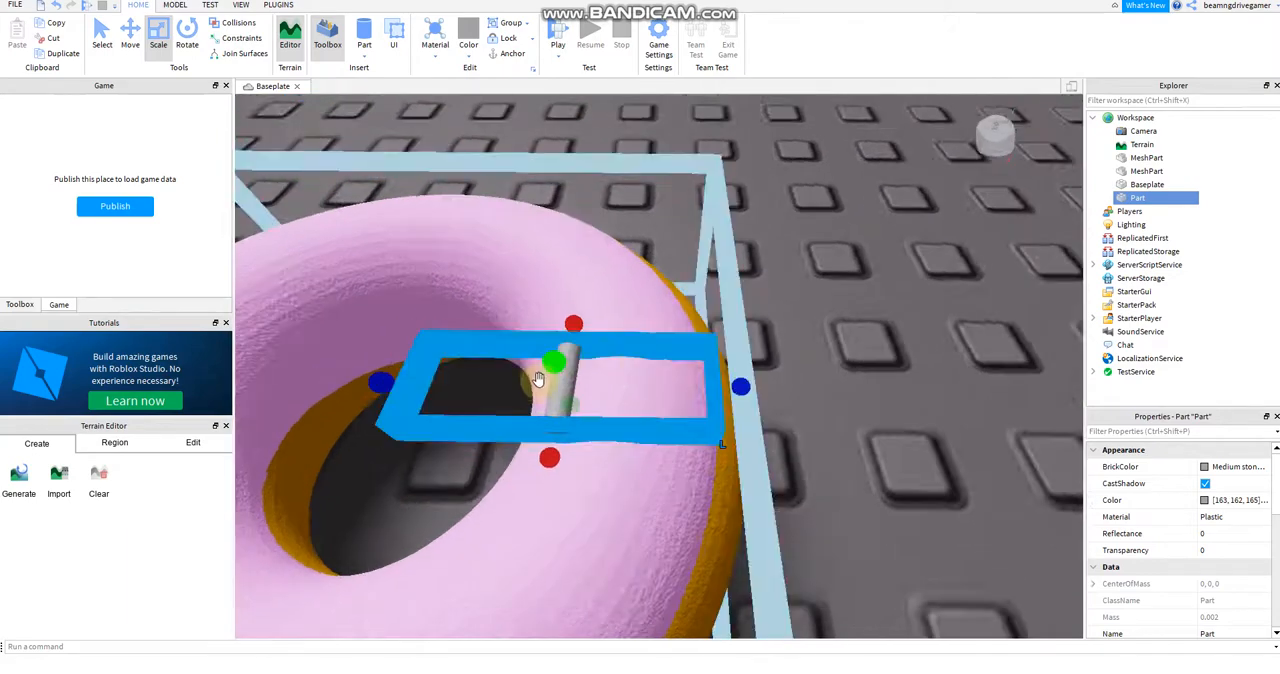
left_click(130, 38)
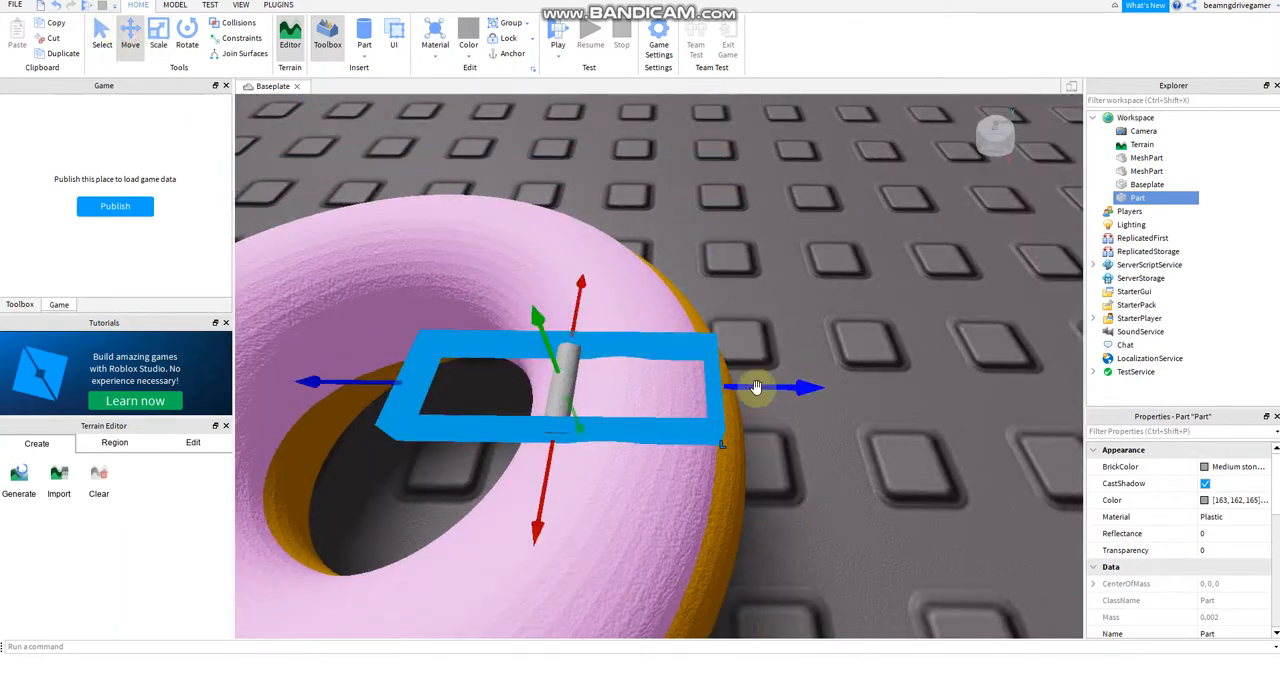
left_click_drag(756, 388, 632, 388)
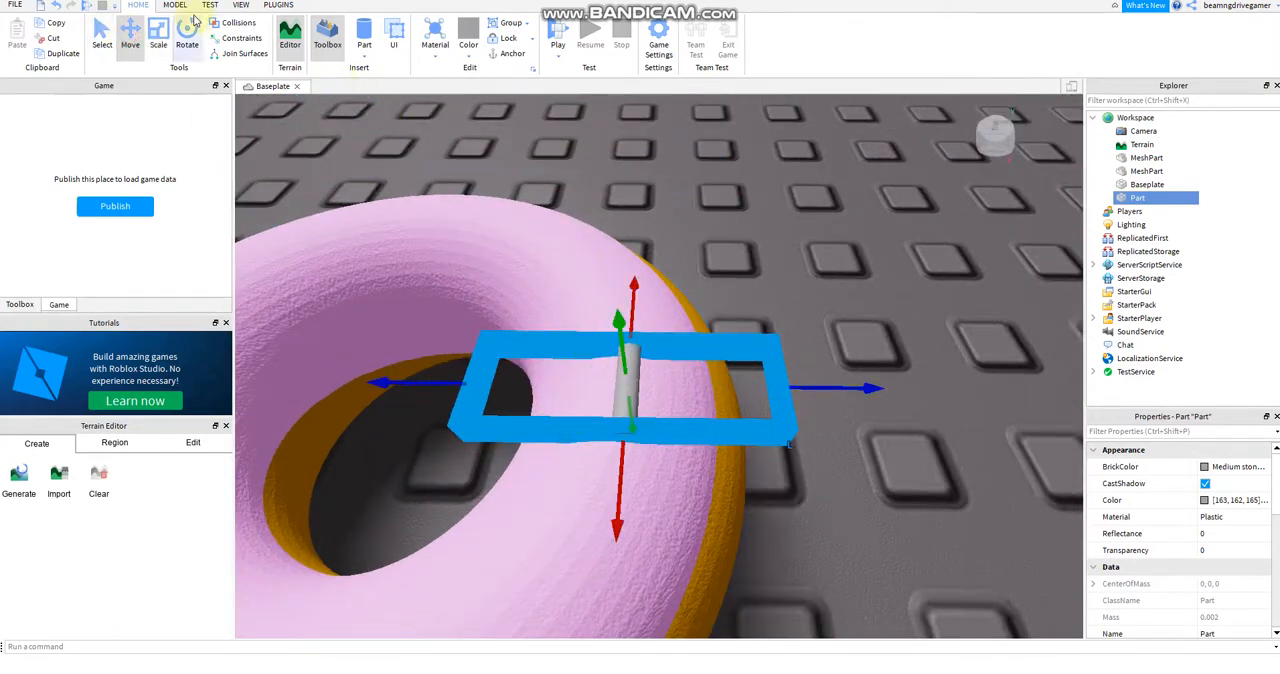
Step: Edit the Move snap increment on the Model tab, then return to the Home tools
left_click(176, 4)
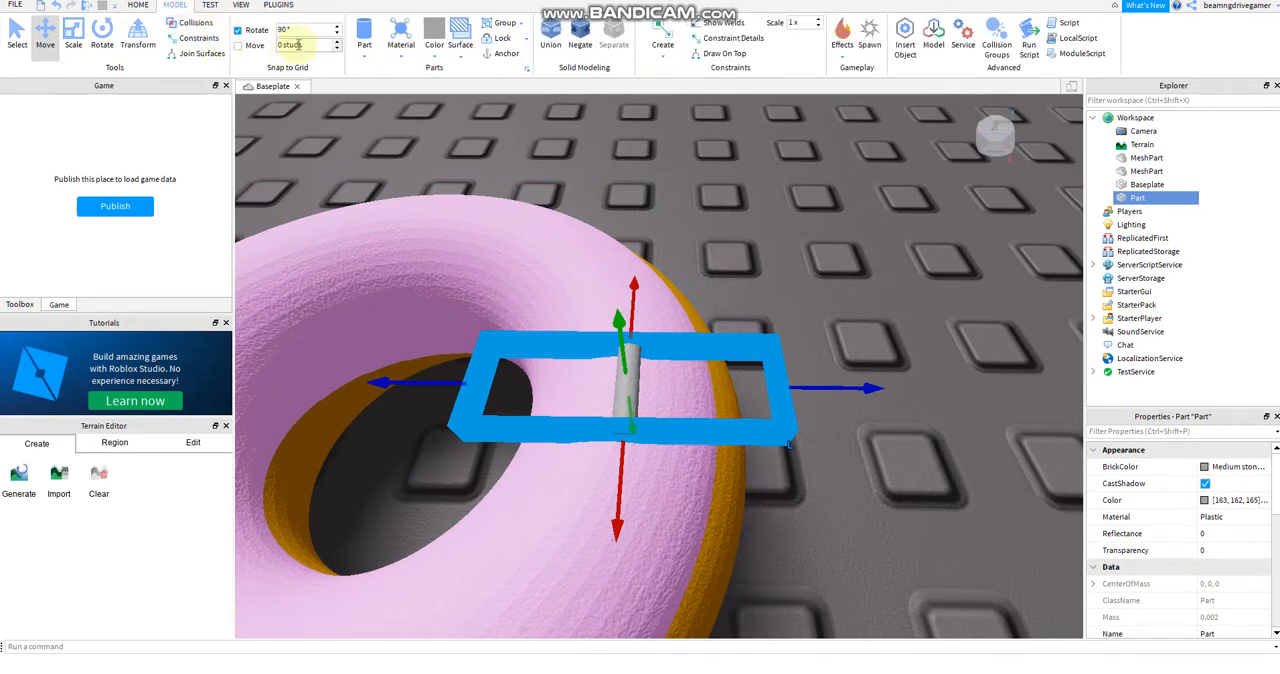
triple_click(304, 28)
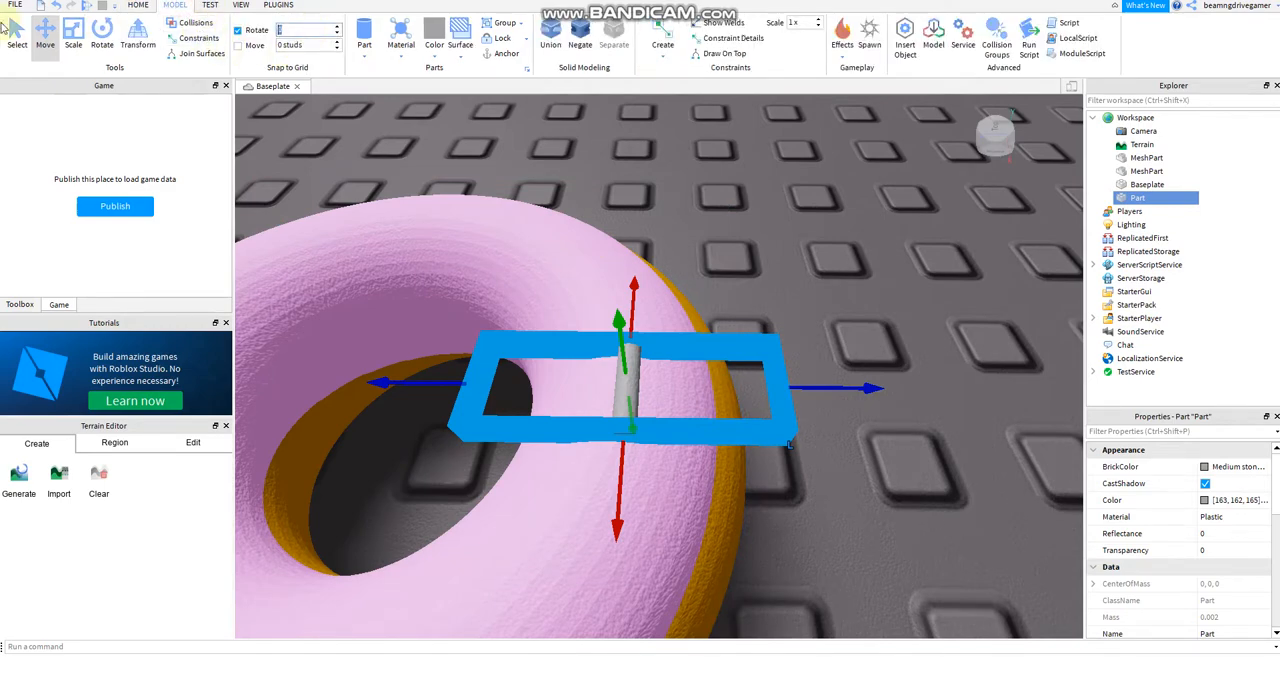
left_click(138, 4)
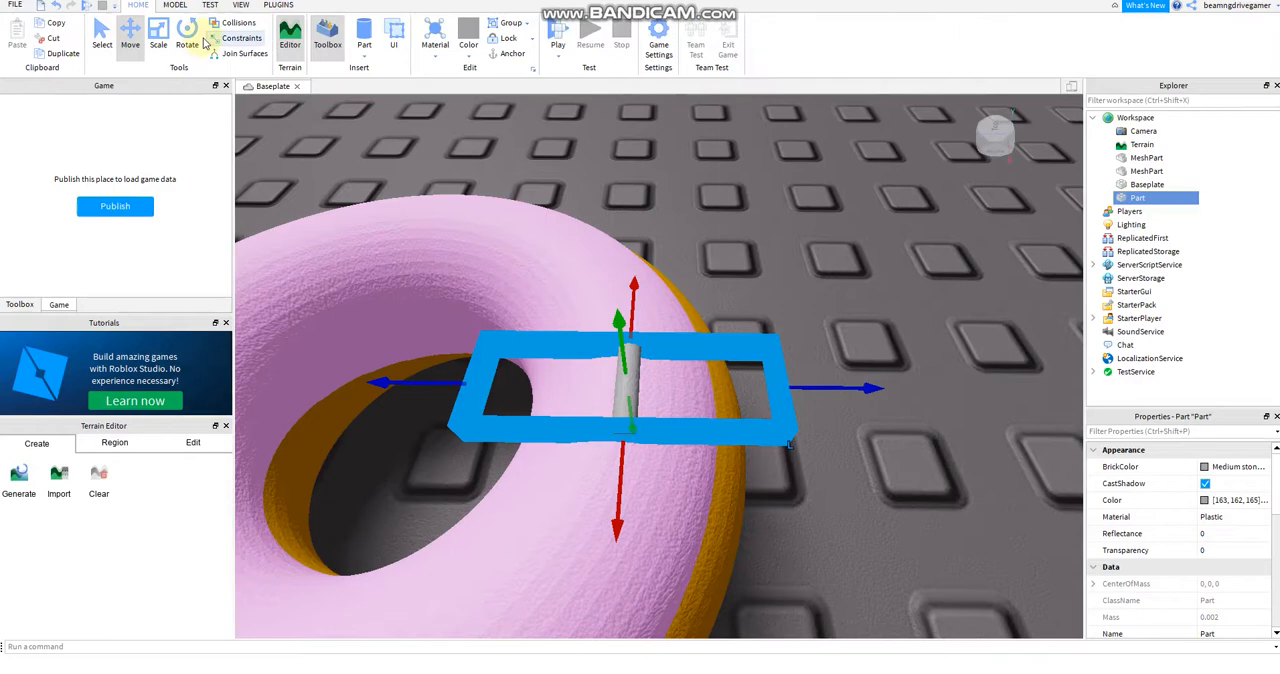
left_click(188, 36)
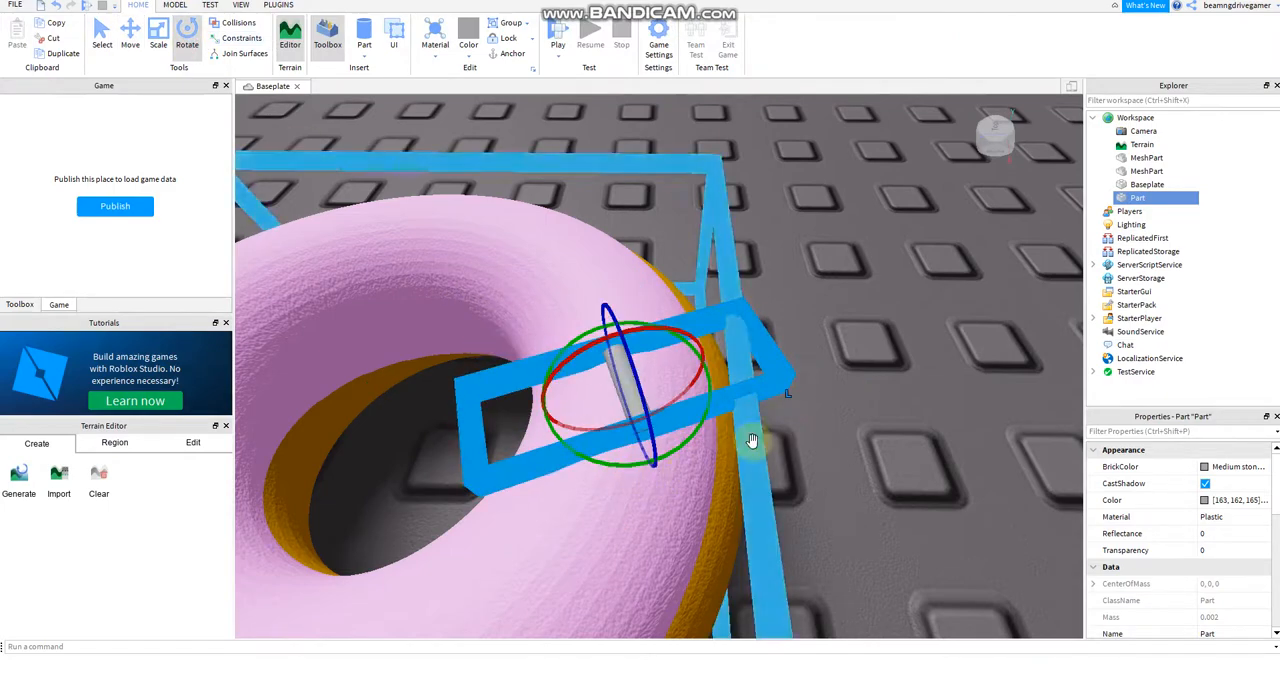
Step: Colour the block Lime green and place a sprinkle copy onto the icing
left_click(1236, 500)
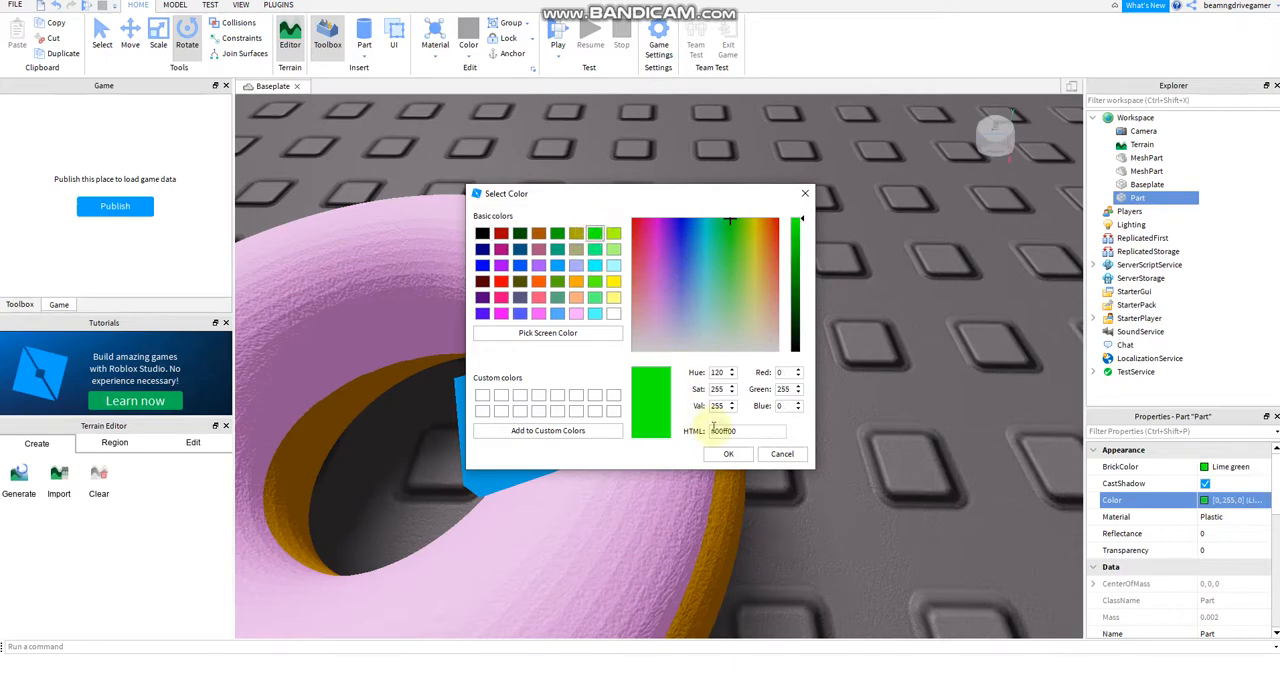
left_click(728, 454)
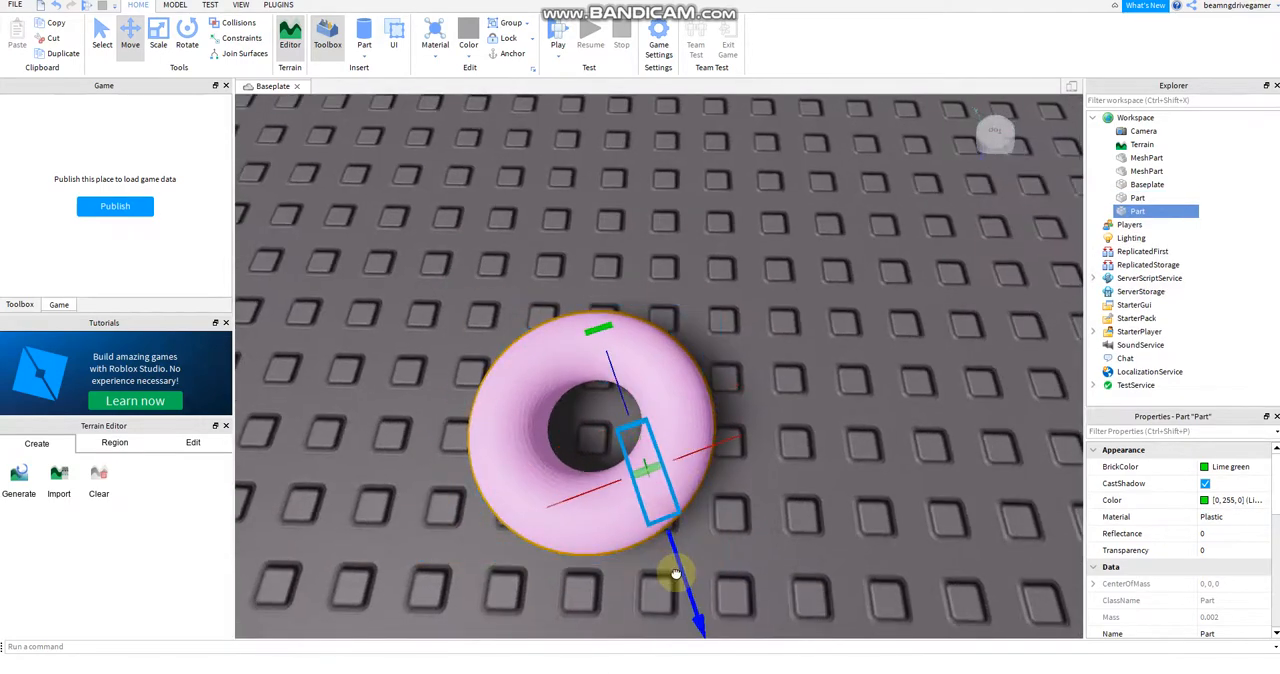
left_click_drag(676, 572, 650, 470)
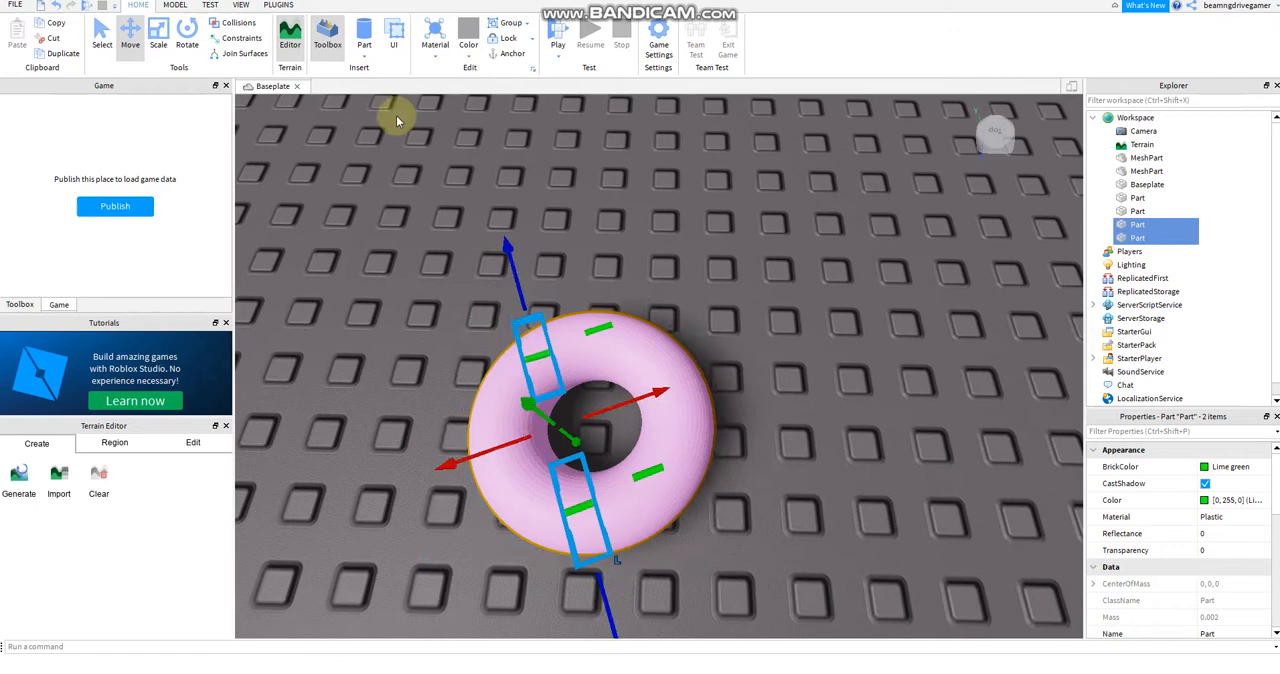
Step: Rotate the sprinkles and move one up to the top of the icing
left_click(188, 36)
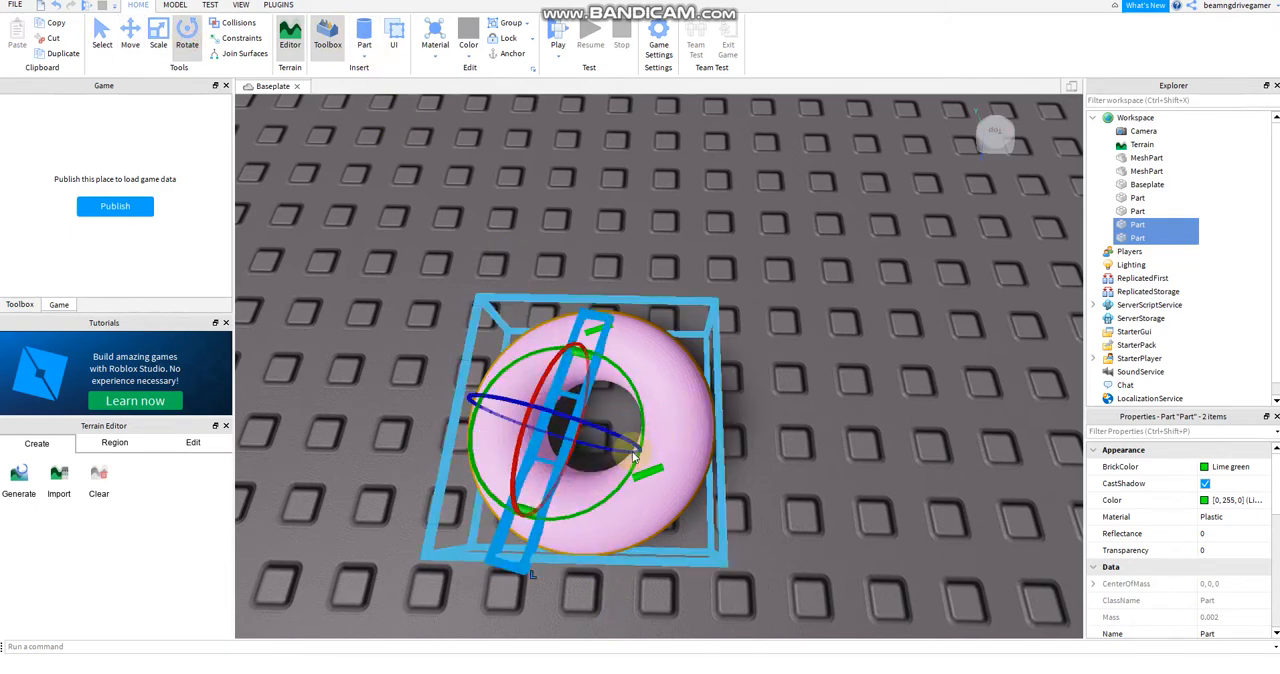
left_click(1138, 212)
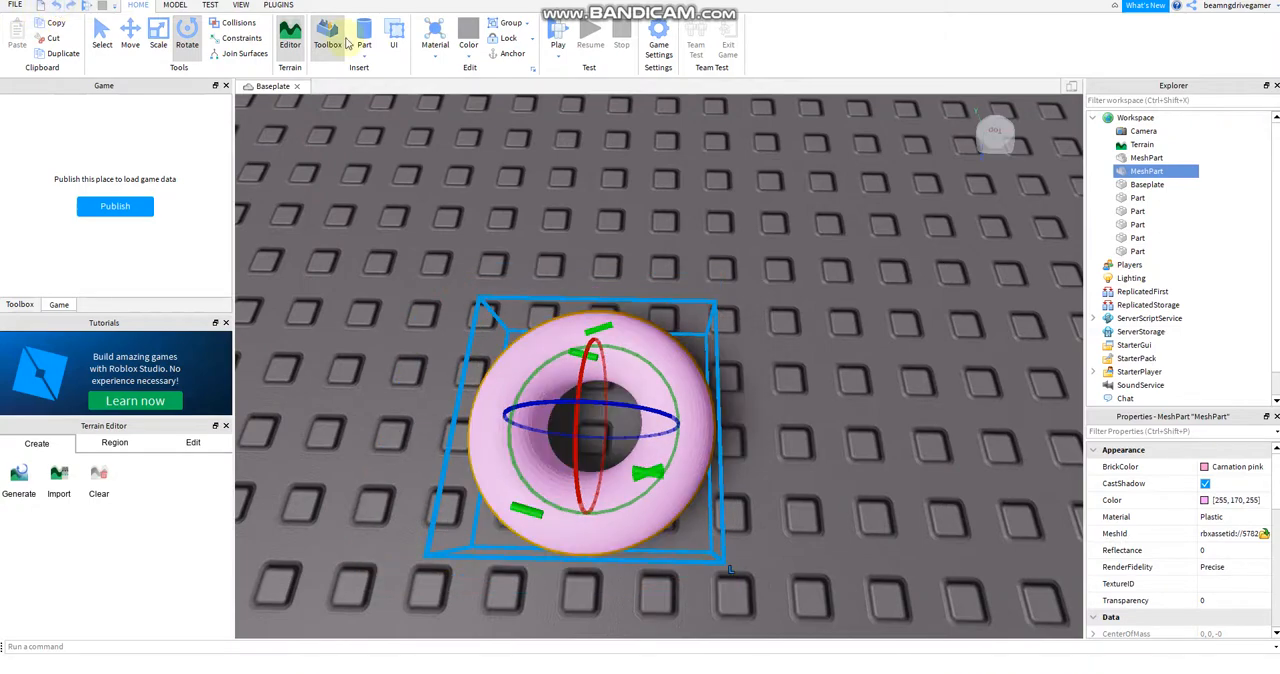
left_click(130, 38)
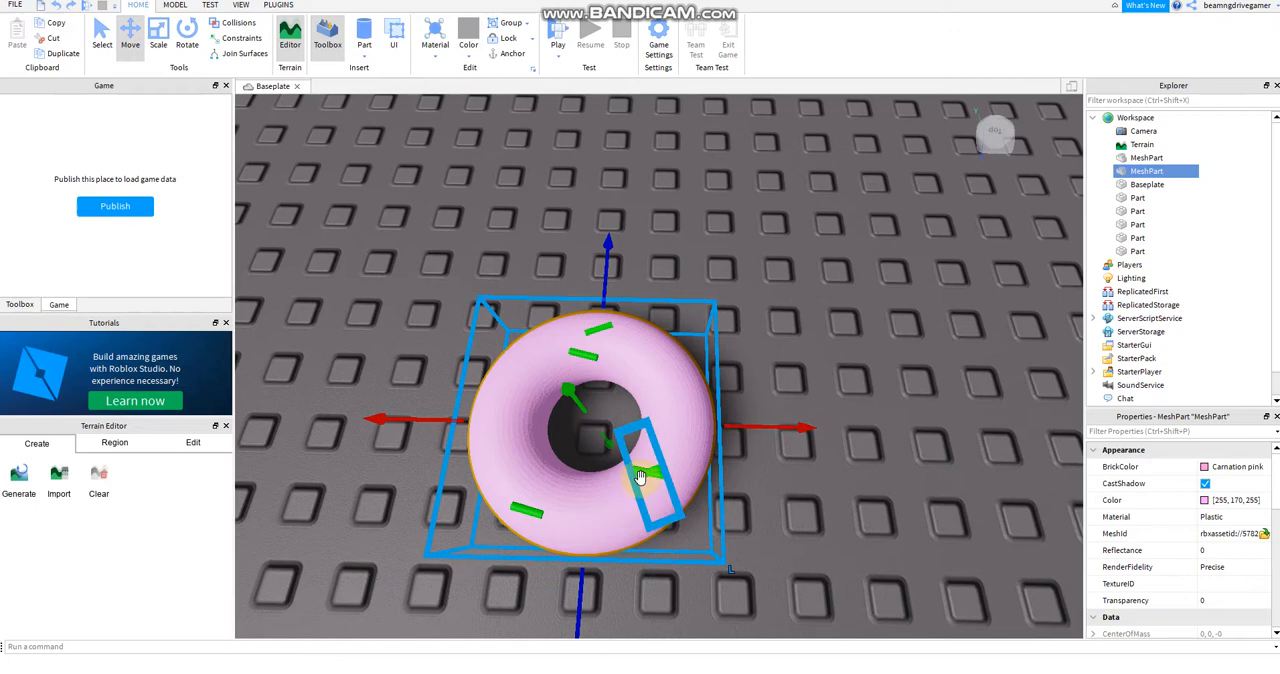
left_click(620, 470)
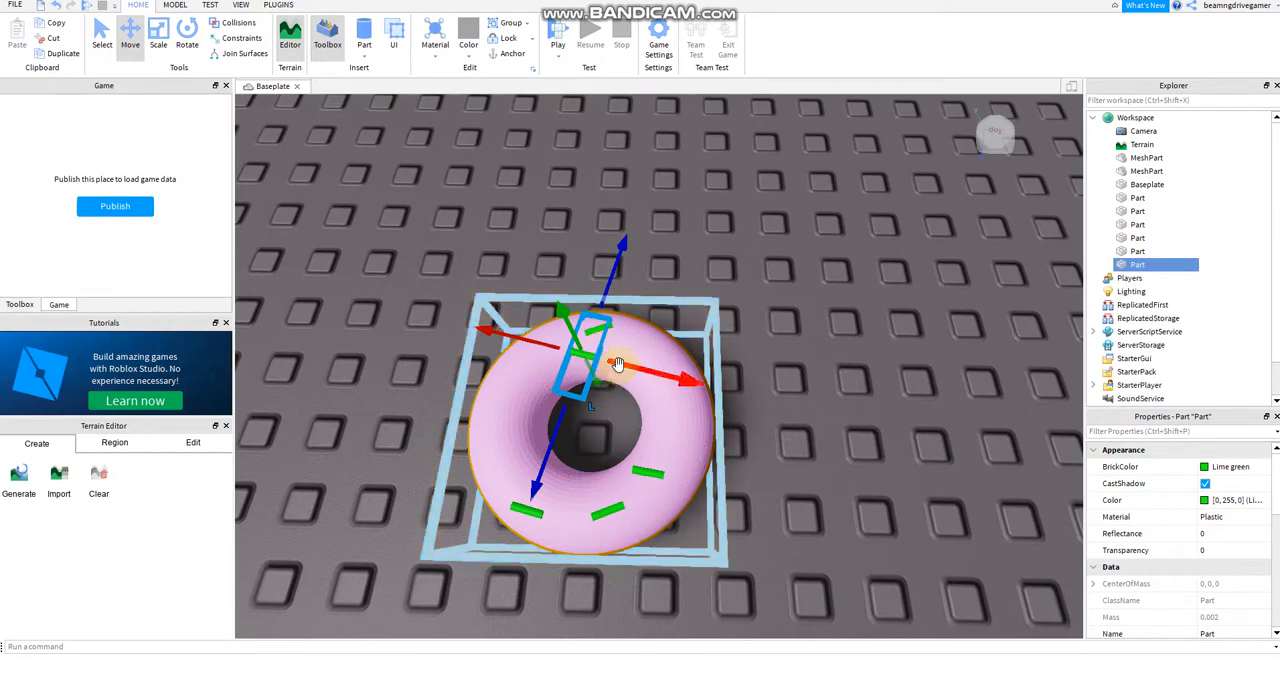
left_click_drag(616, 364, 544, 290)
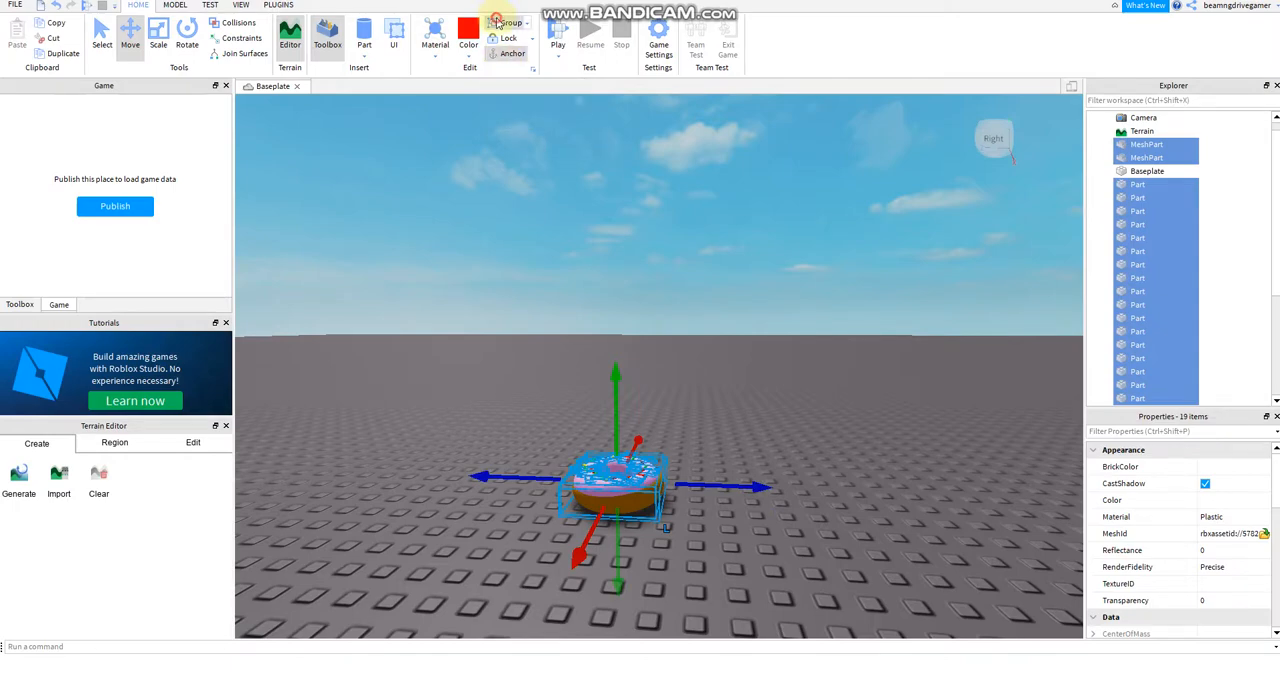
Step: Group all the donut pieces into one model and rename it Donut
left_click(508, 24)
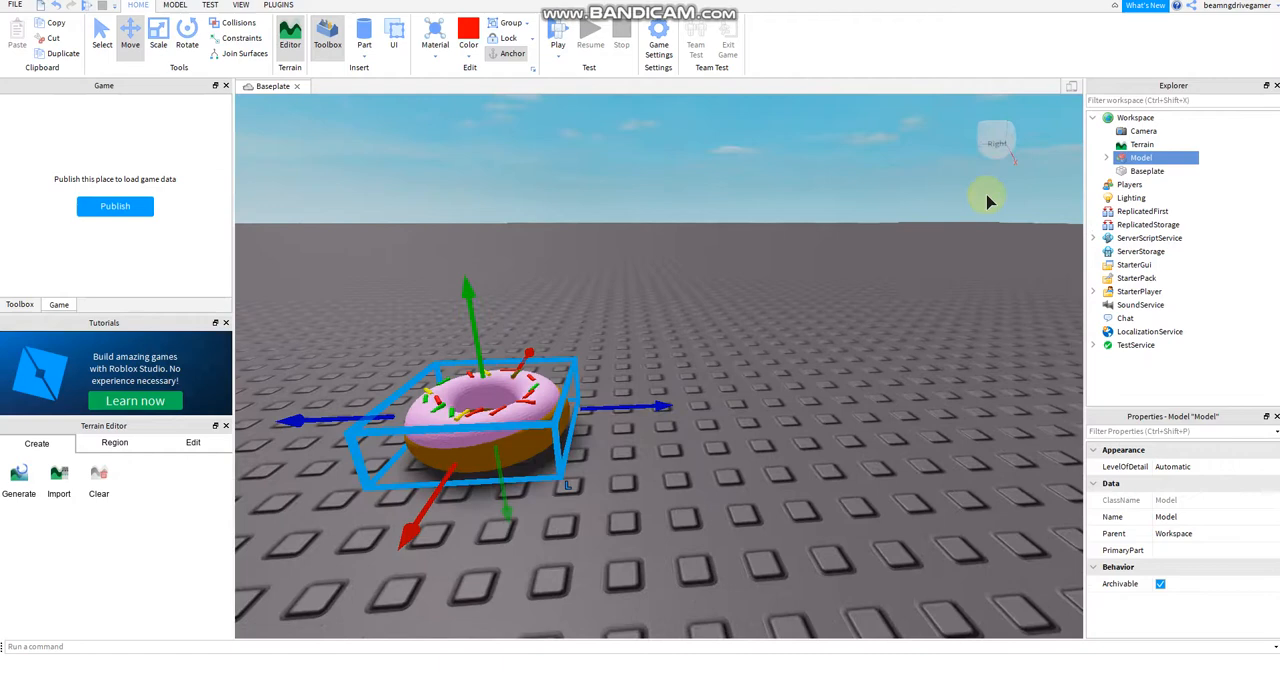
mouse_move(950, 184)
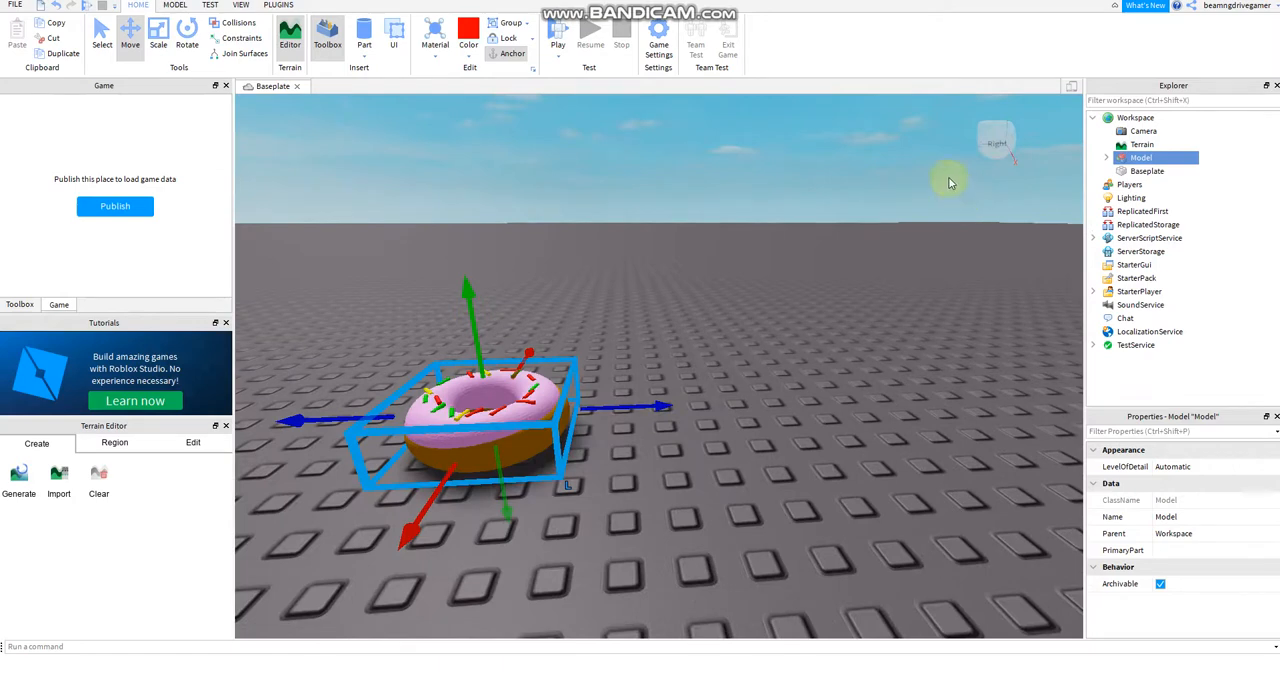
right_click(1140, 156)
type("Donut")
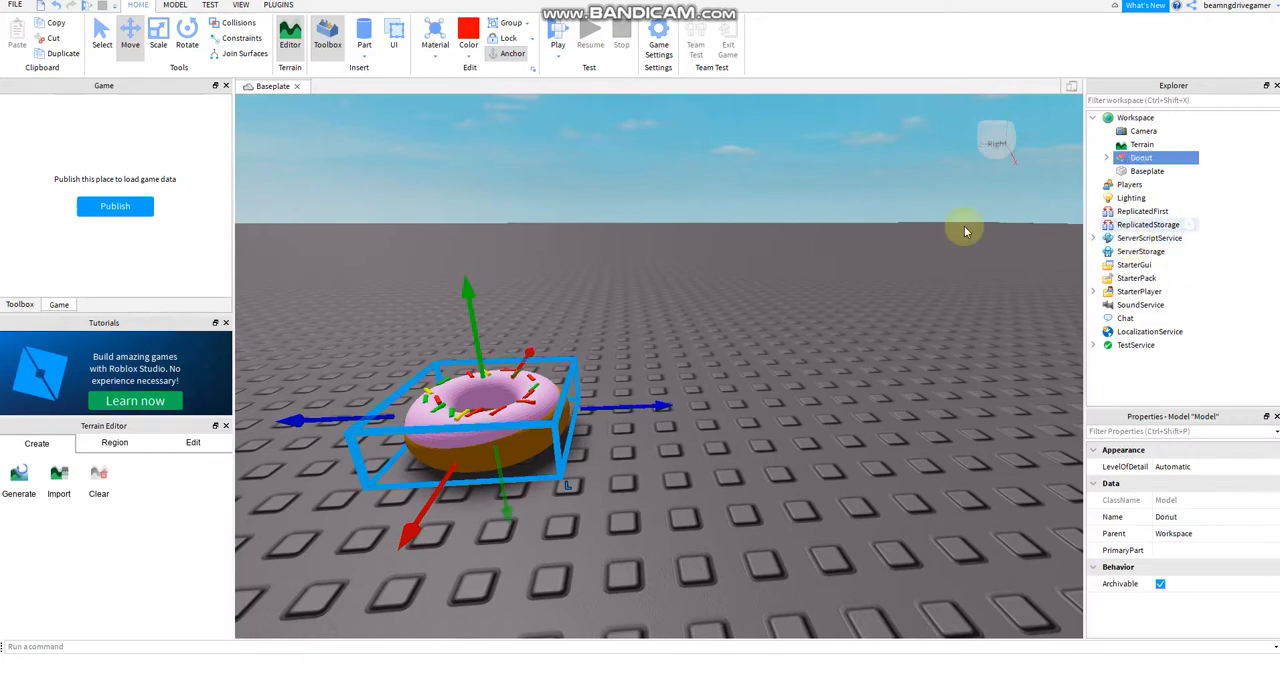
left_click(1136, 116)
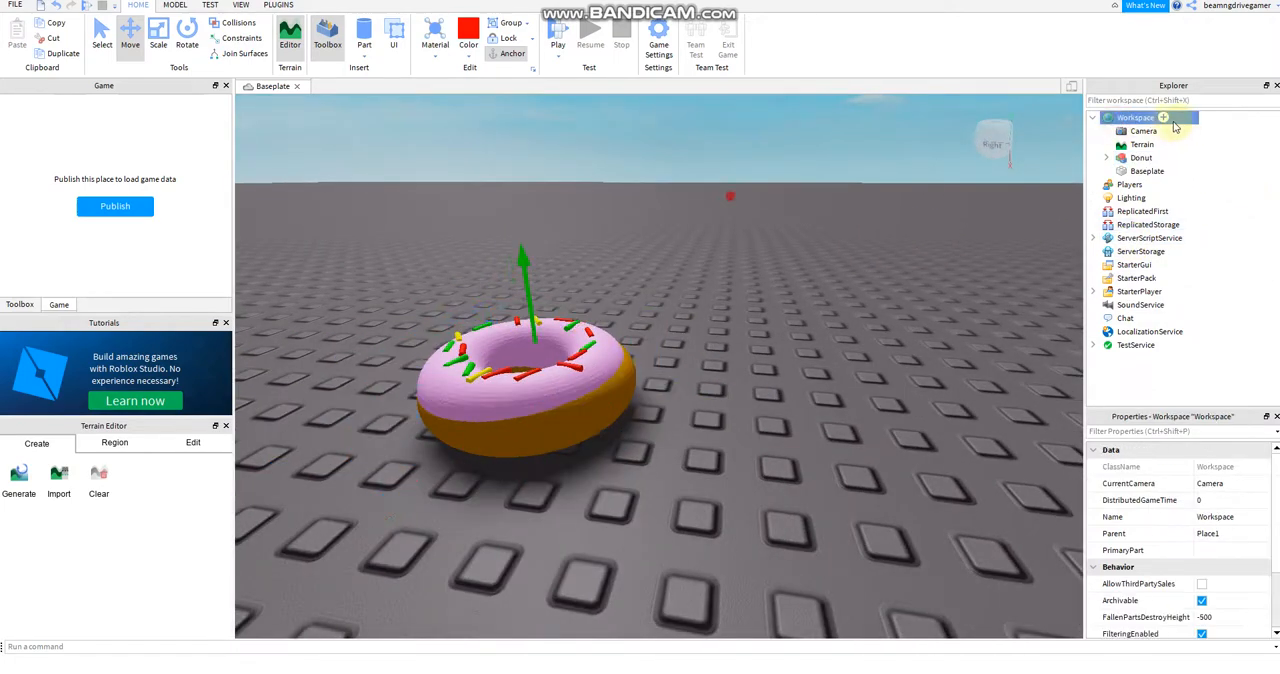
Step: Add a Tool in the workspace and place the Donut model inside it
left_click(1164, 118)
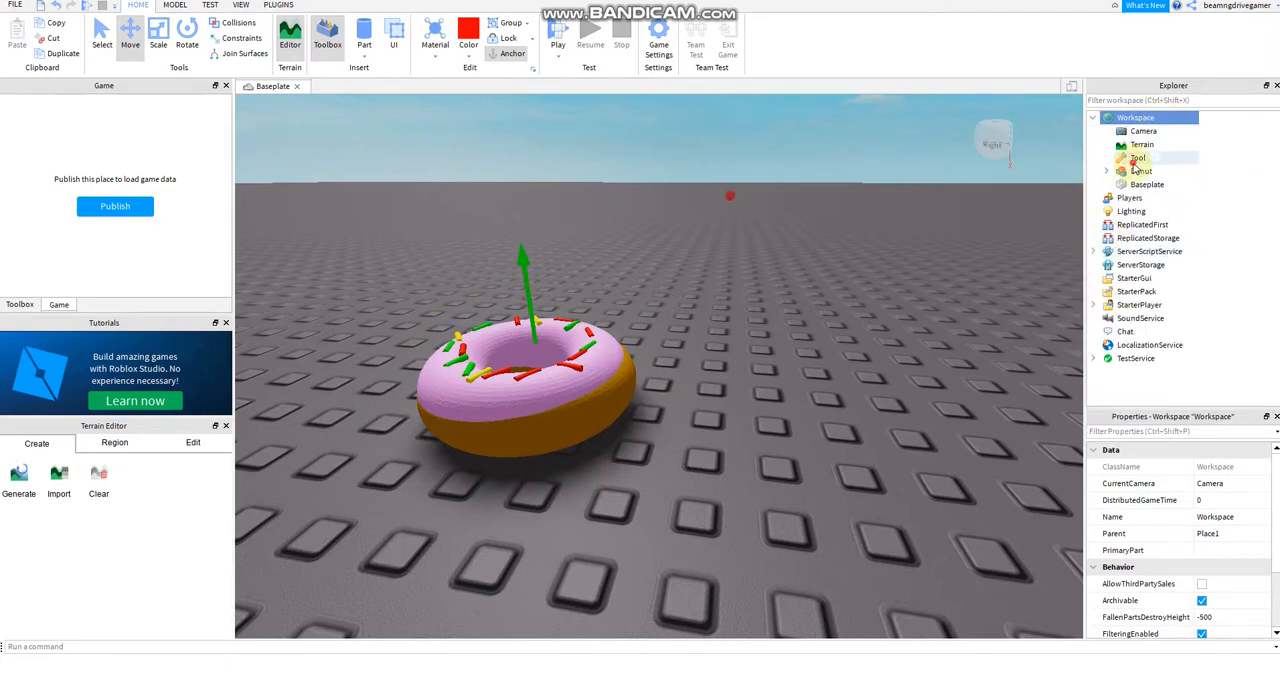
left_click(1140, 158)
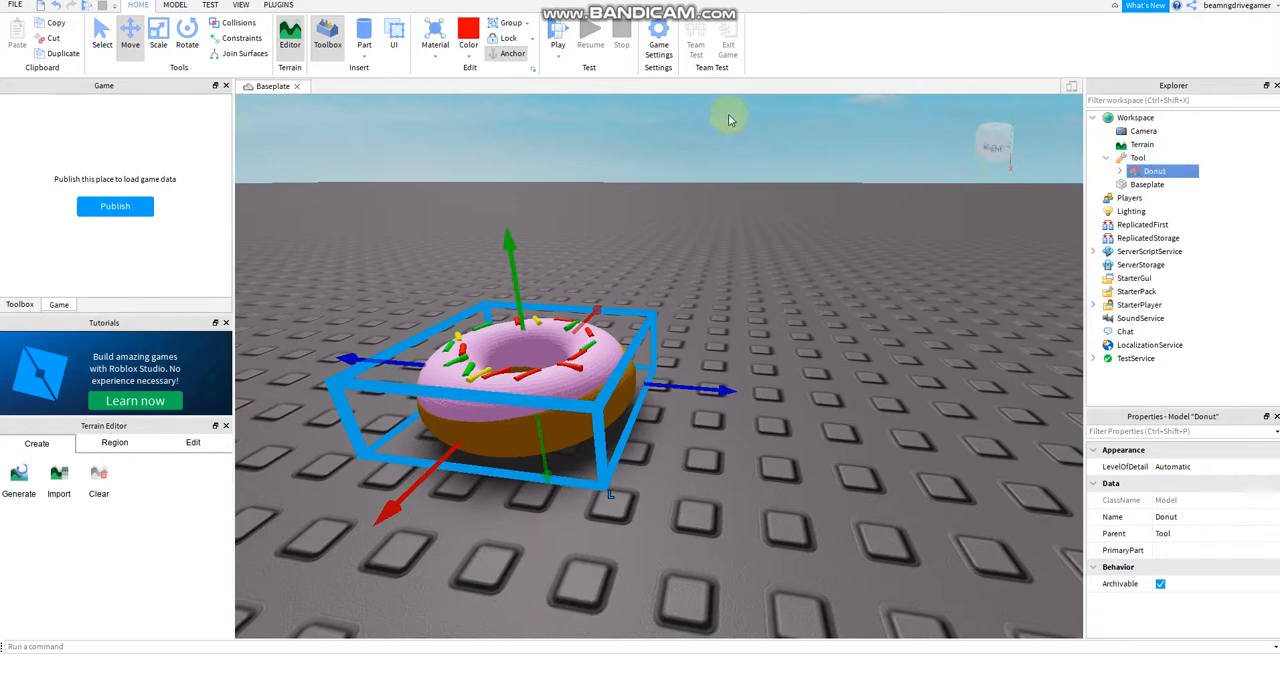
left_click(1092, 116)
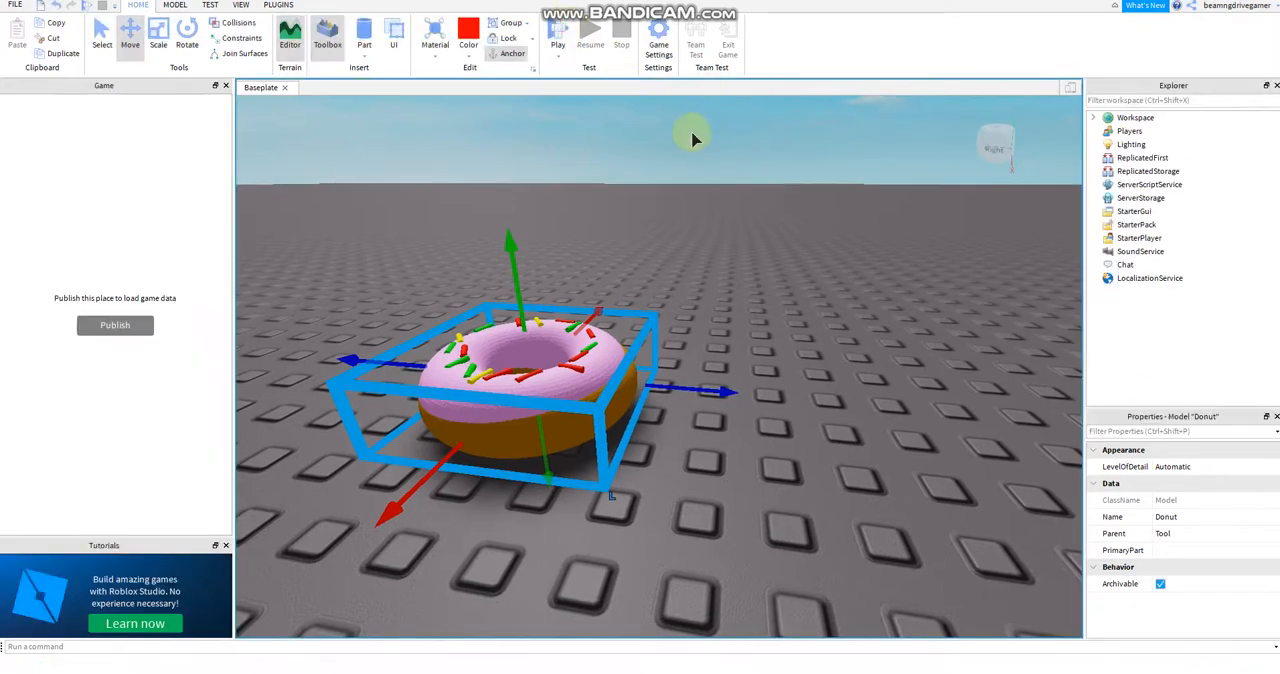
left_click(556, 40)
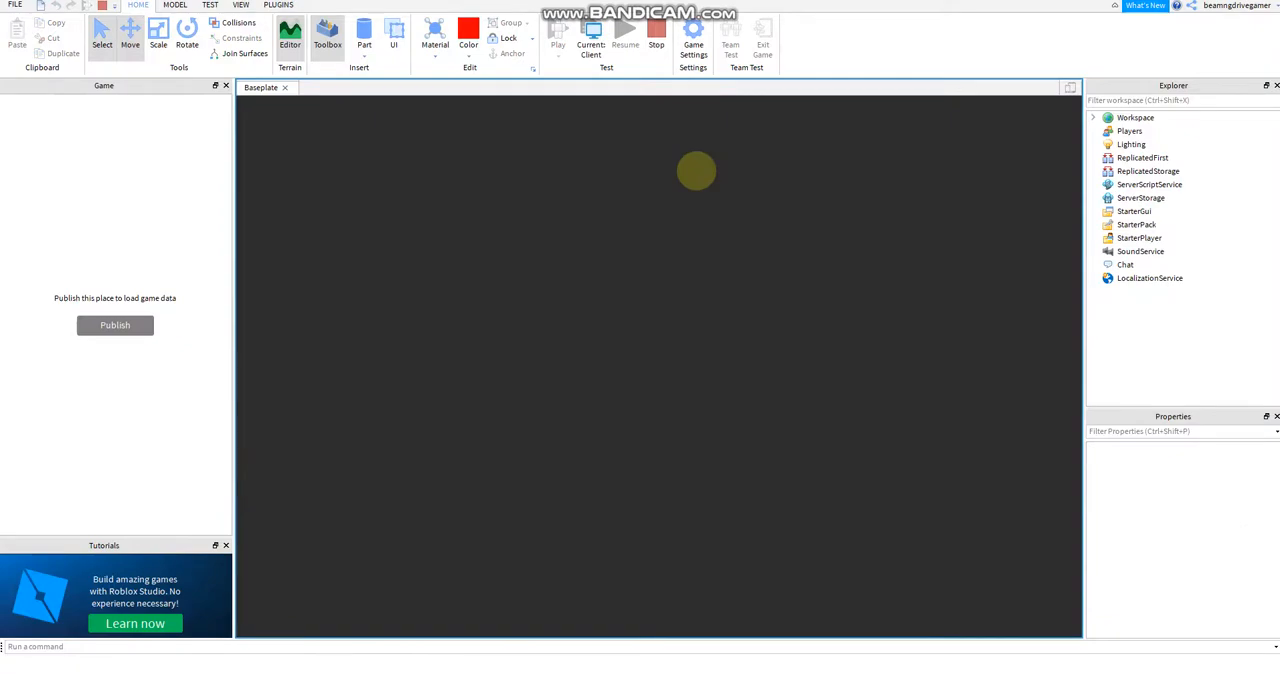
left_click(556, 38)
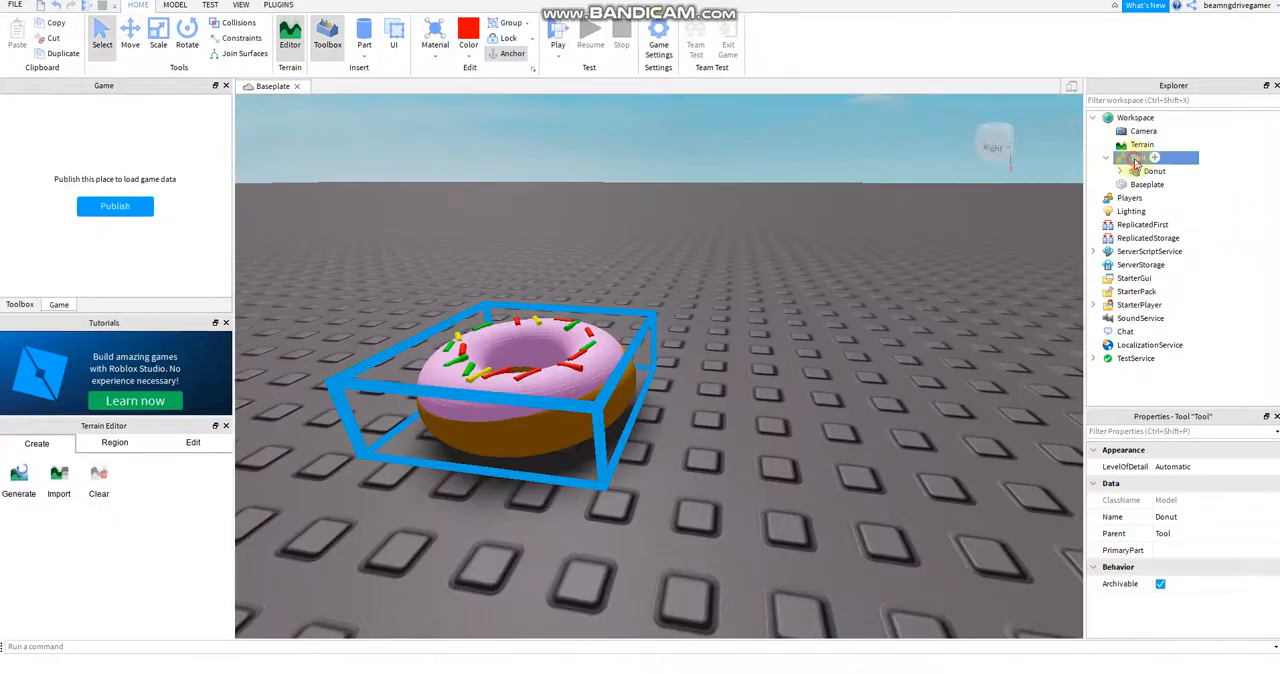
Step: Move Donut back out of the Tool into the Workspace and start adding an object under it
left_click(1138, 156)
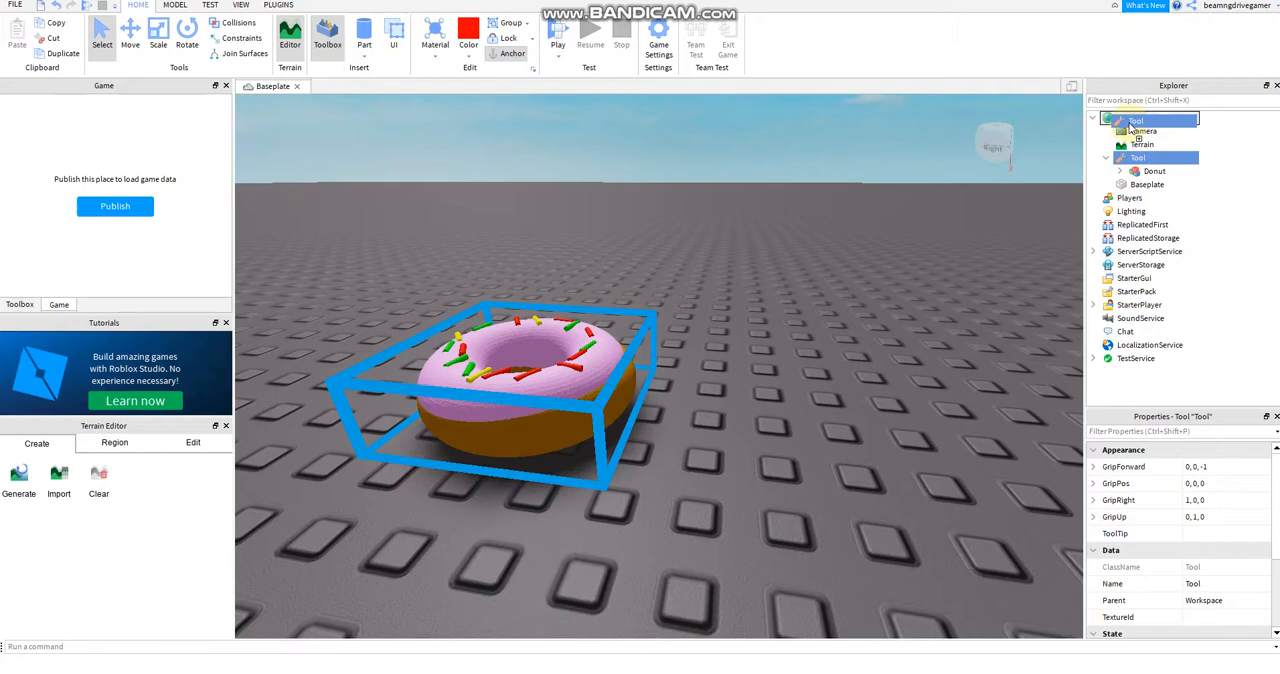
left_click(1152, 170)
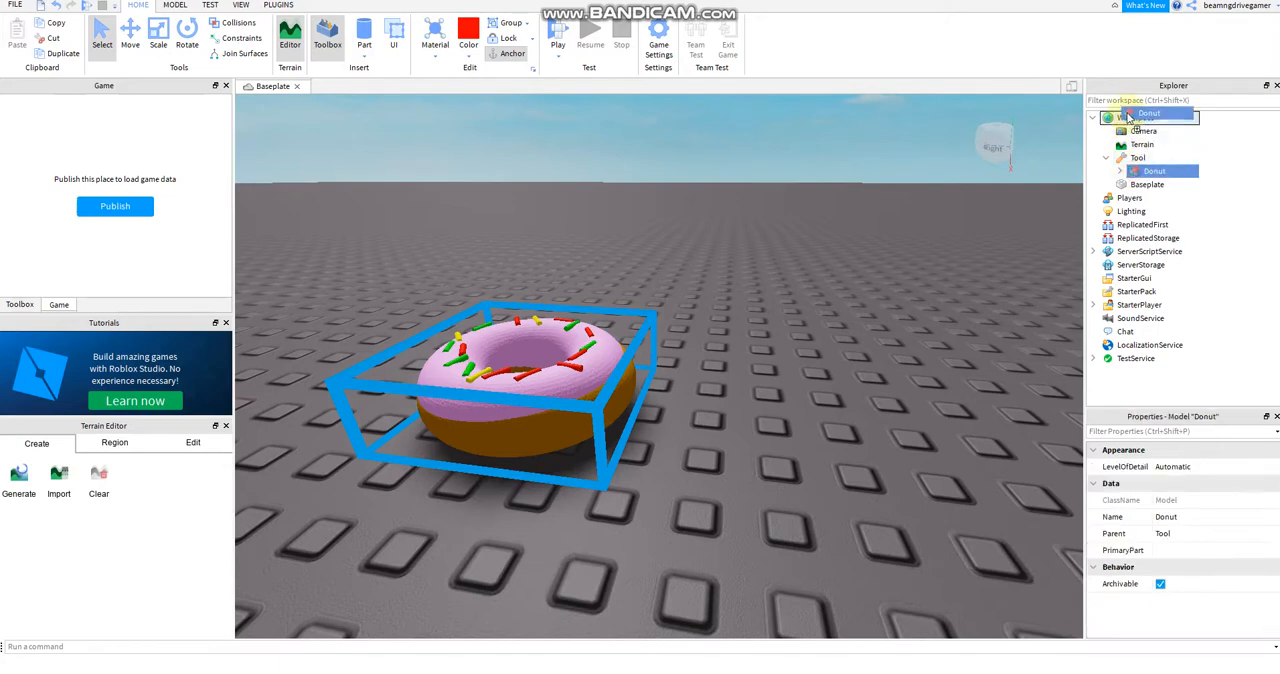
left_click(1136, 156)
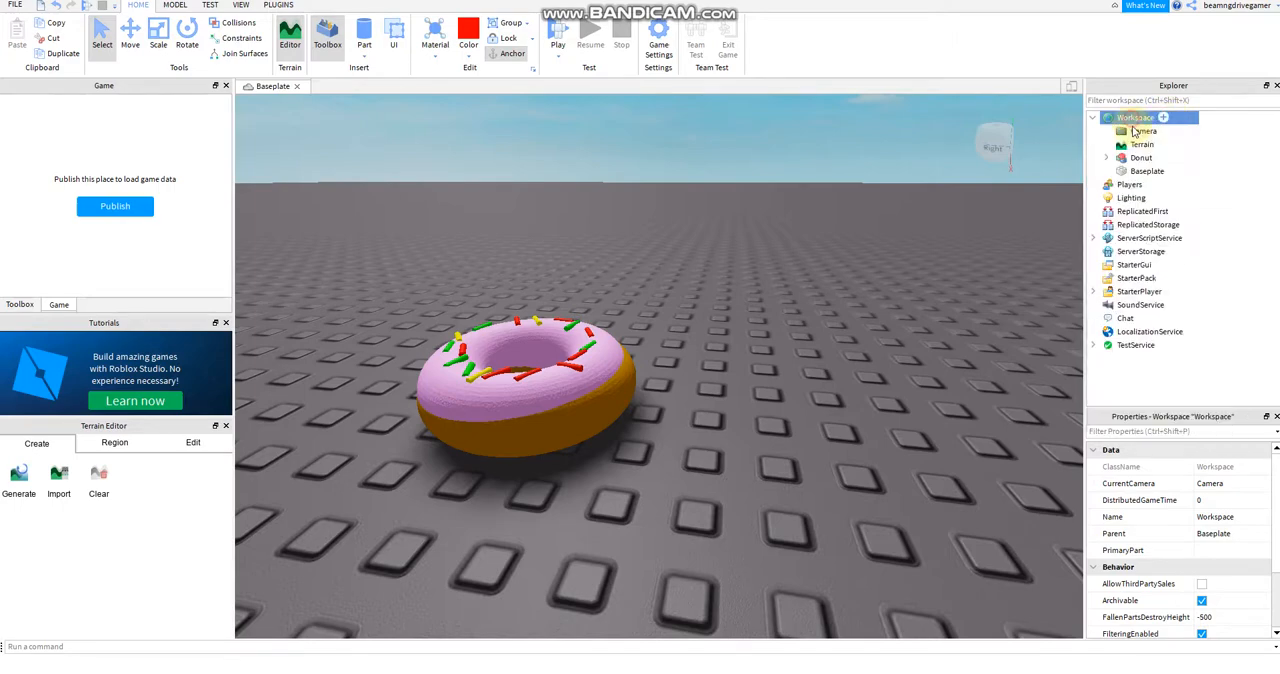
left_click(1164, 158)
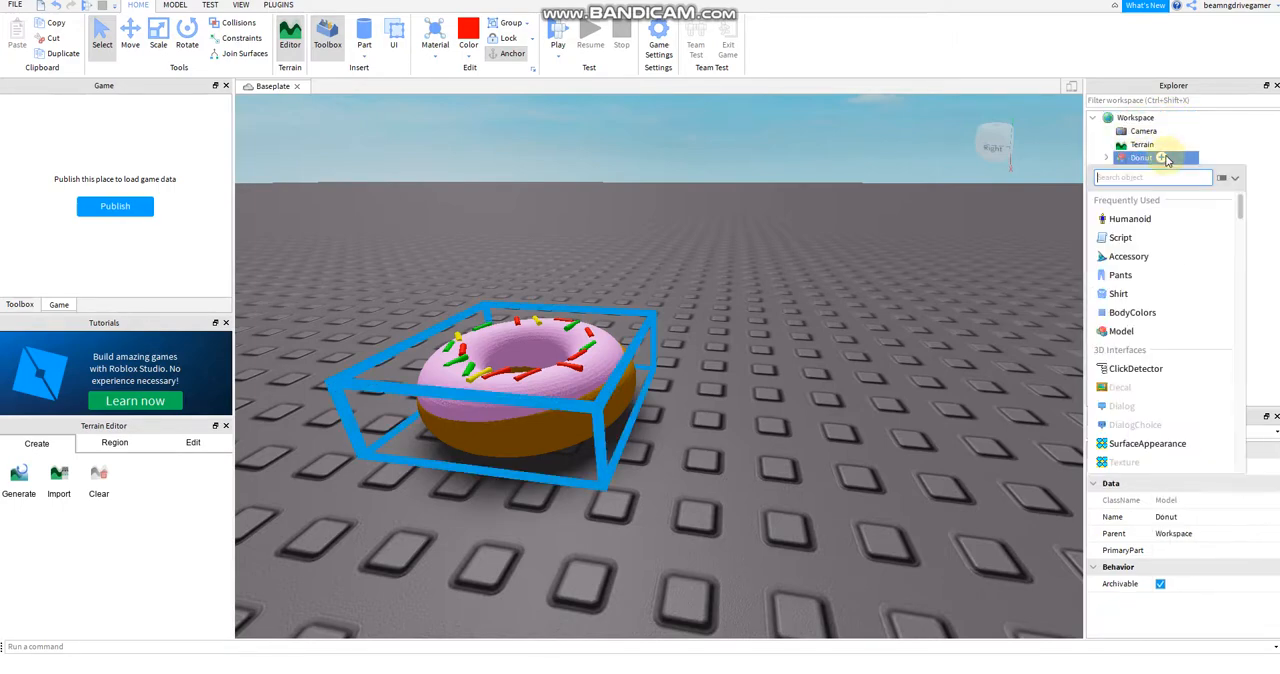
Step: Select Workspace and bring up Insert Object from its context menu
type("s")
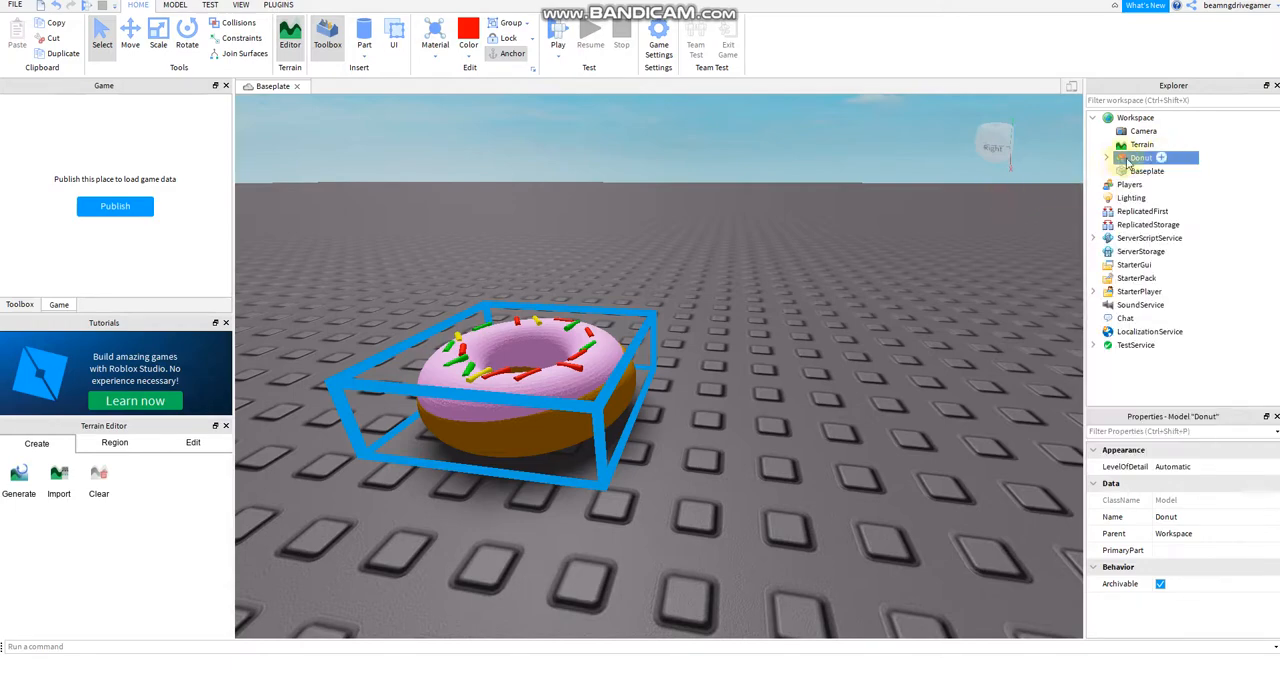
left_click(1160, 122)
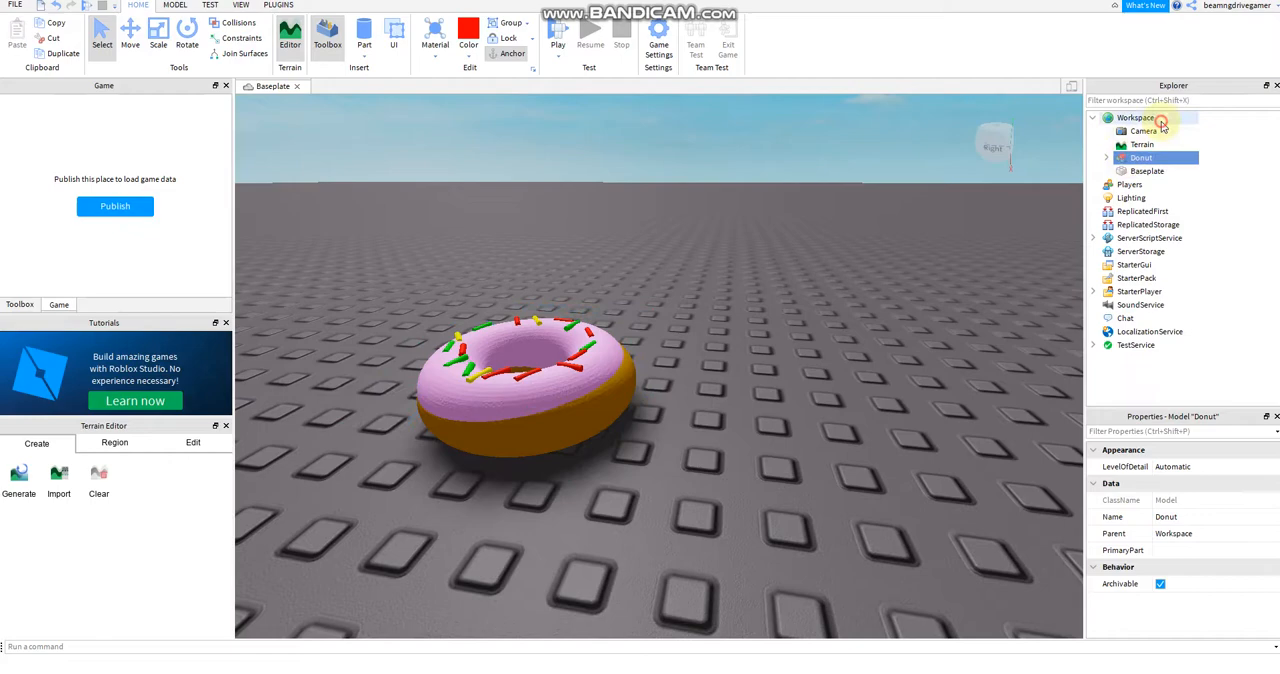
left_click(1136, 116)
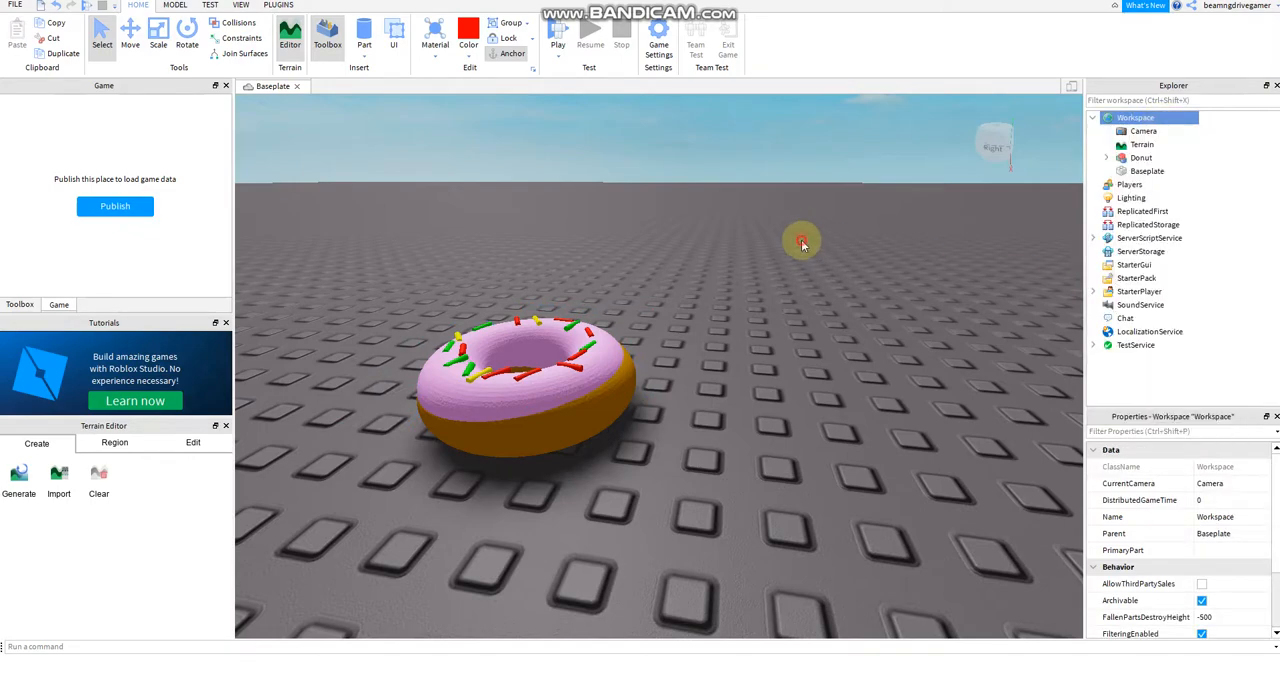
right_click(802, 242)
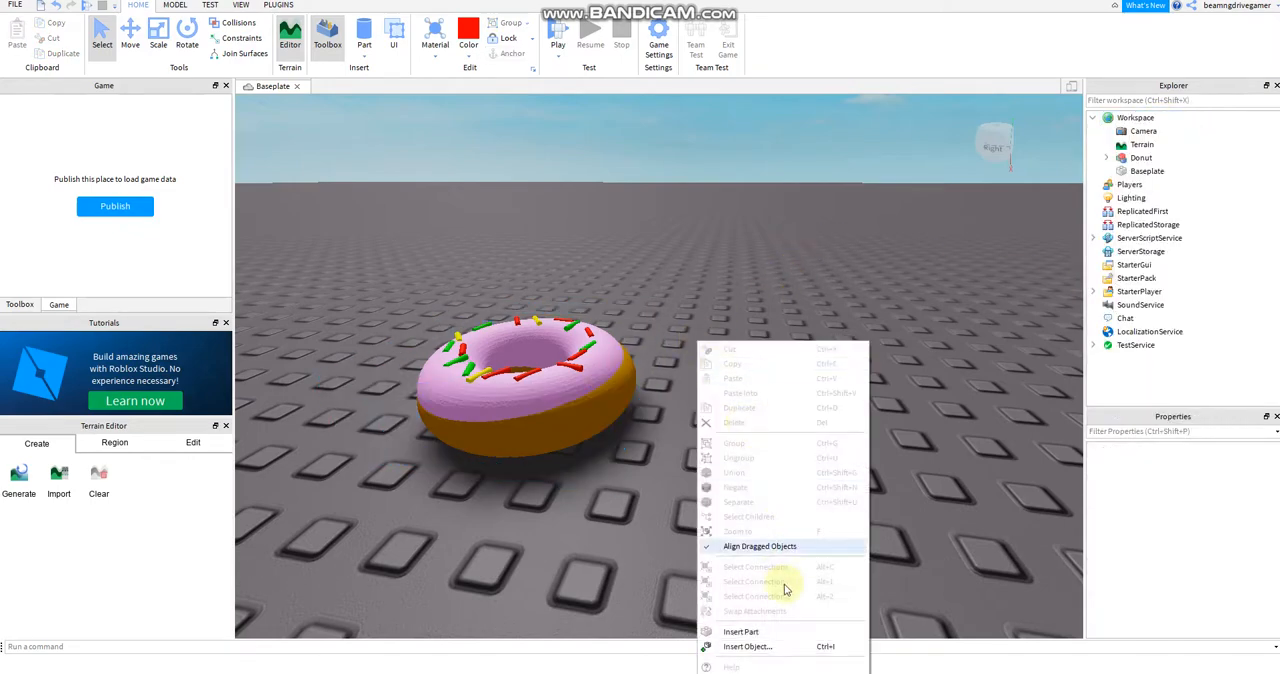
left_click(748, 646)
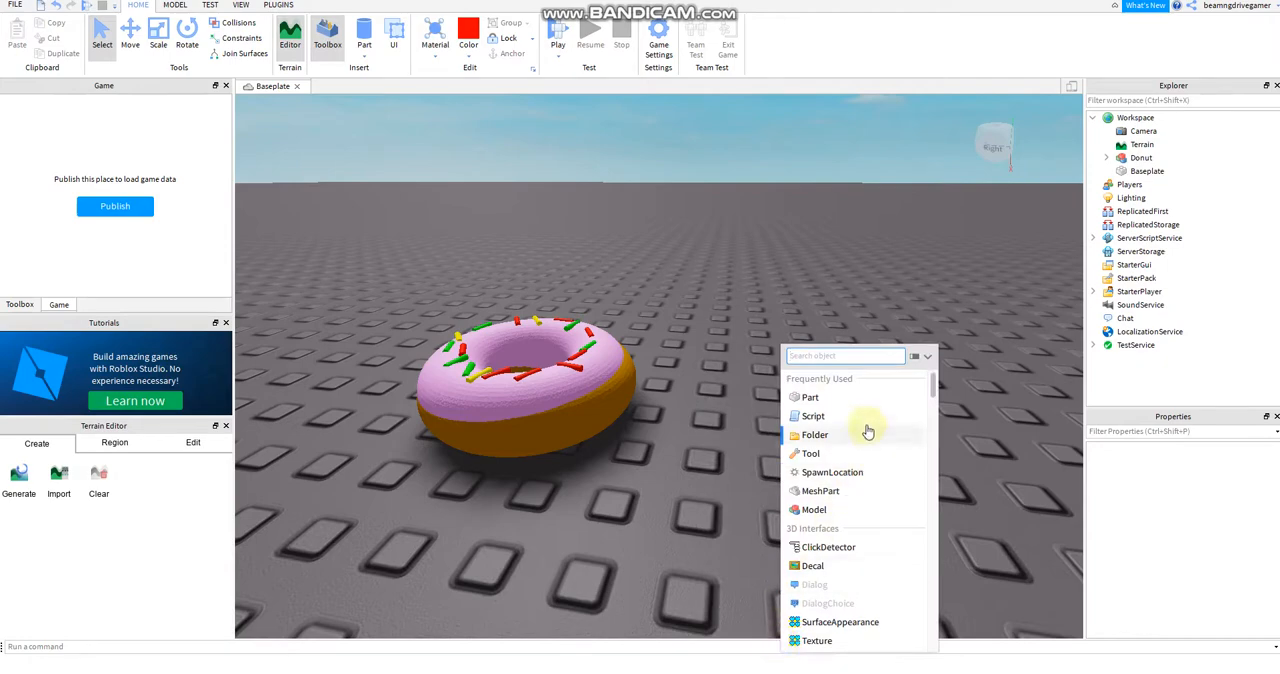
Step: Find StarterPack by searching 'sta' and drop the Donut model into it
type("sta")
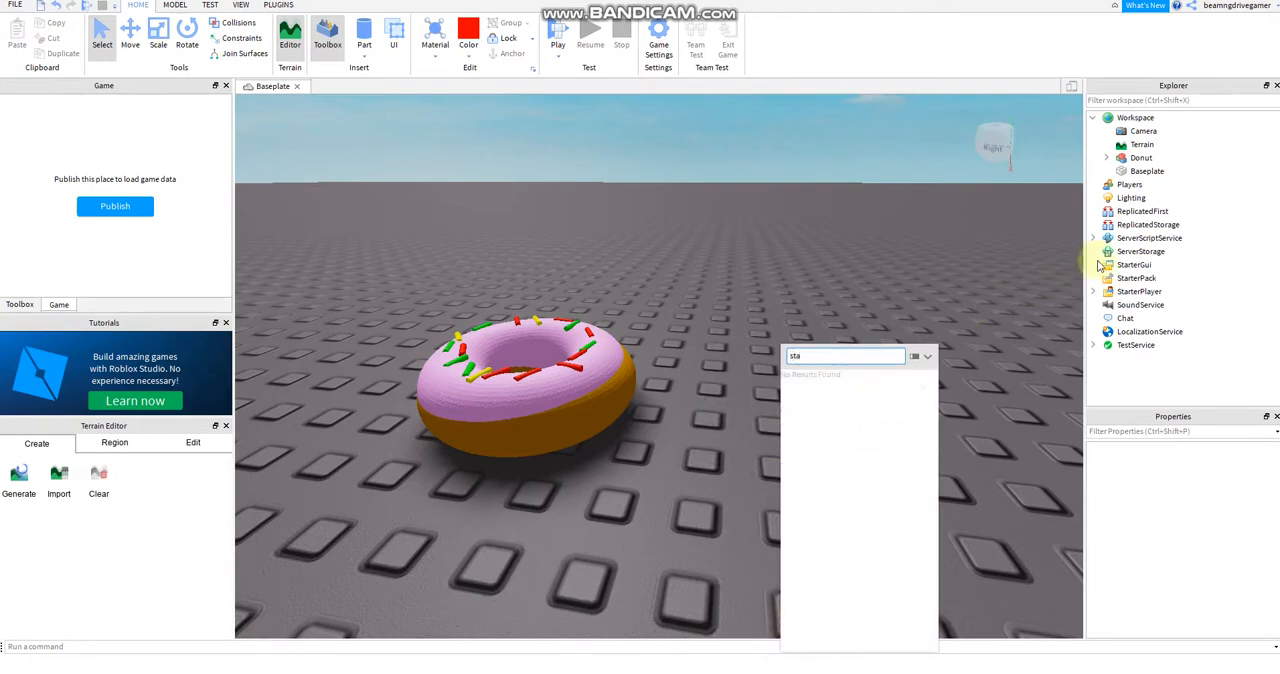
left_click(1136, 276)
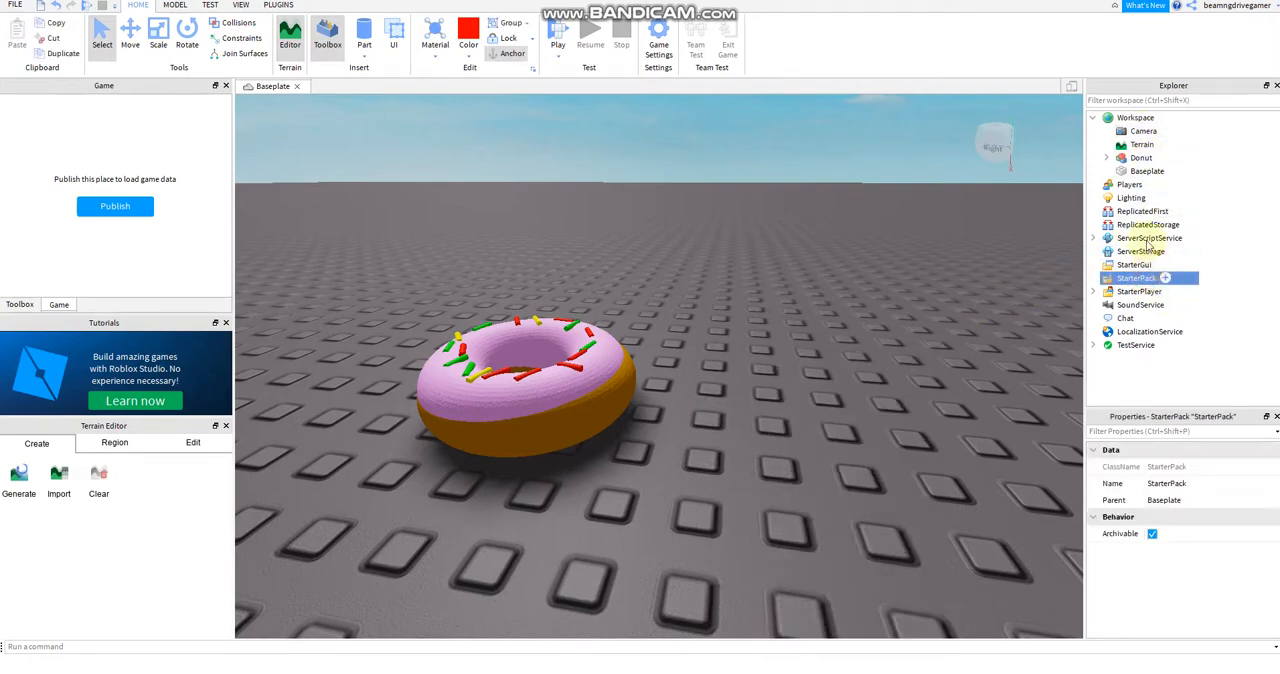
left_click(1140, 278)
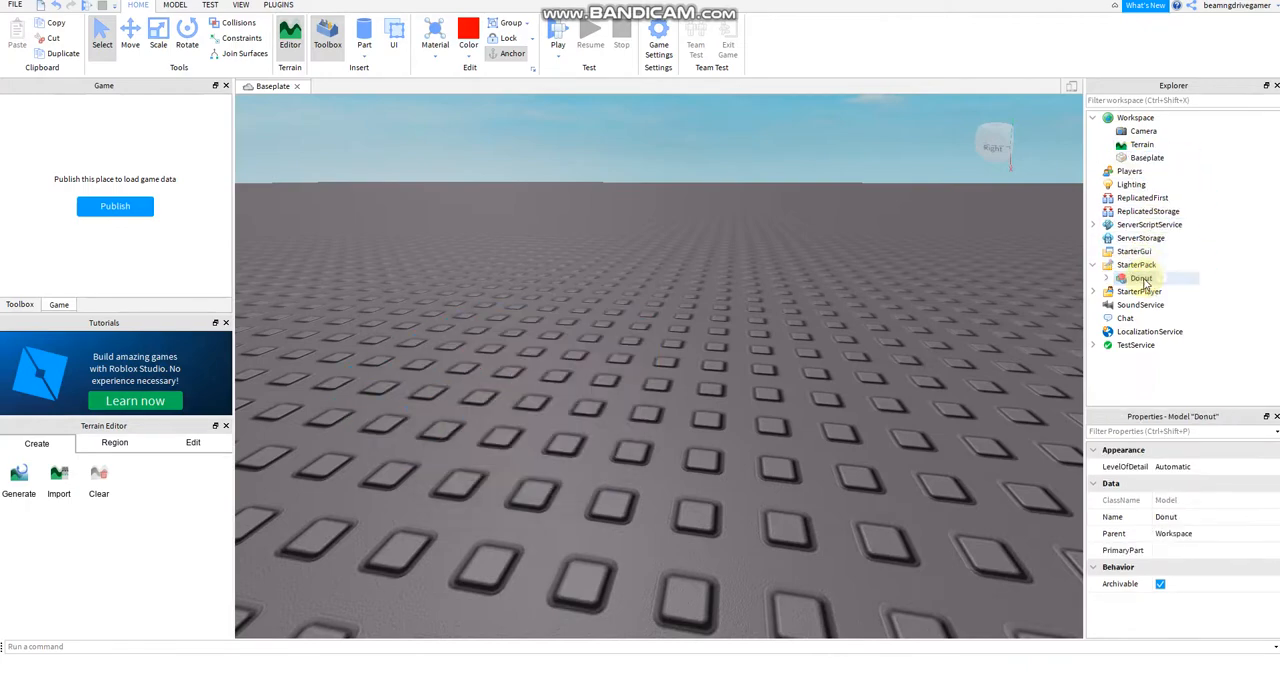
Step: Run a playtest of the place, then stop it, returning to Edit with Donut in Workspace
left_click(1136, 264)
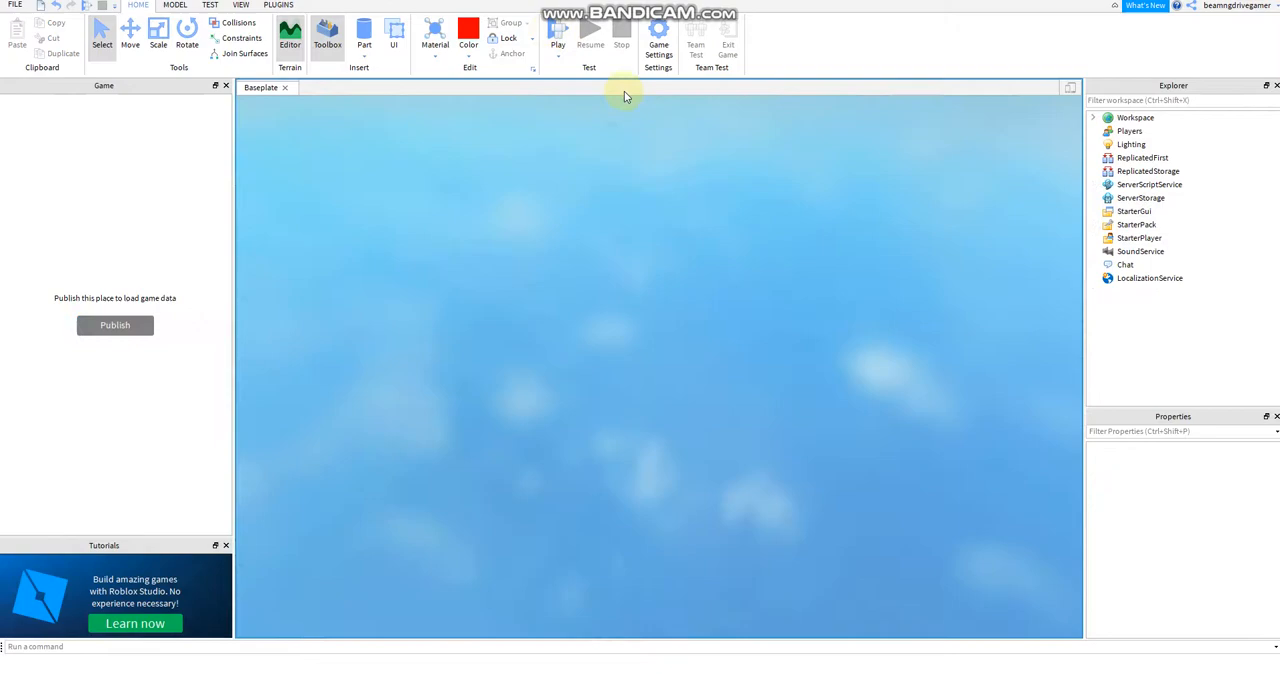
left_click(556, 36)
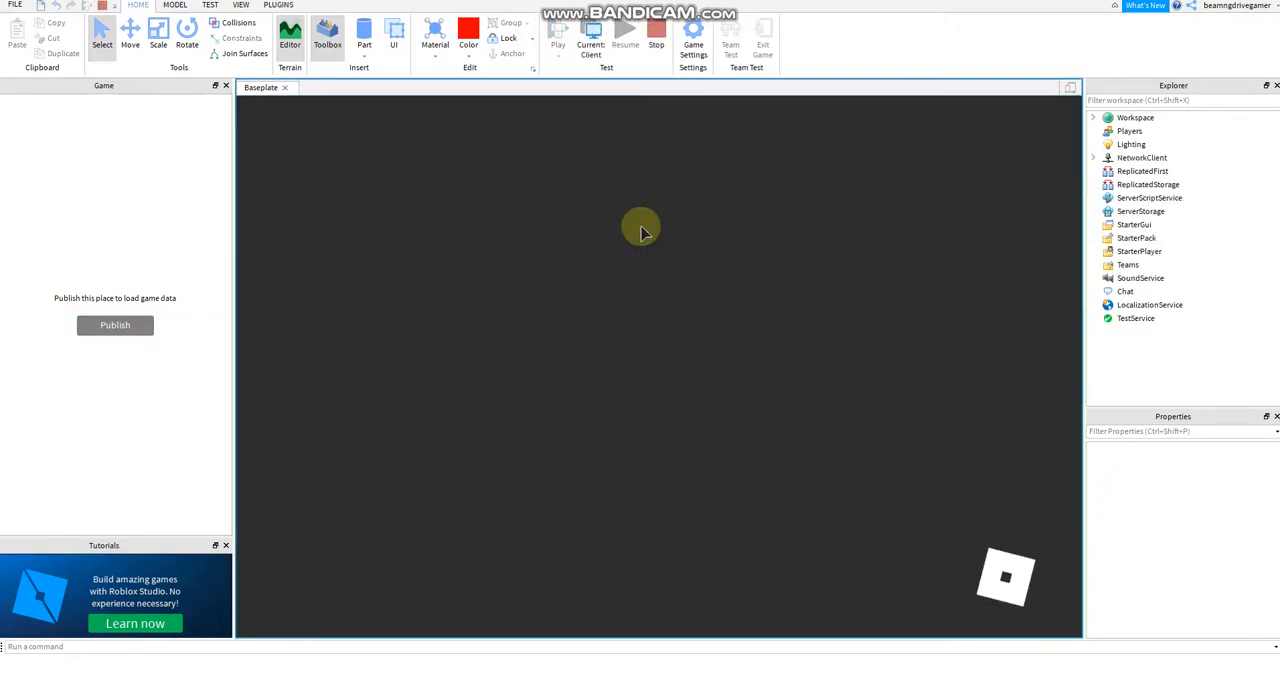
left_click(556, 38)
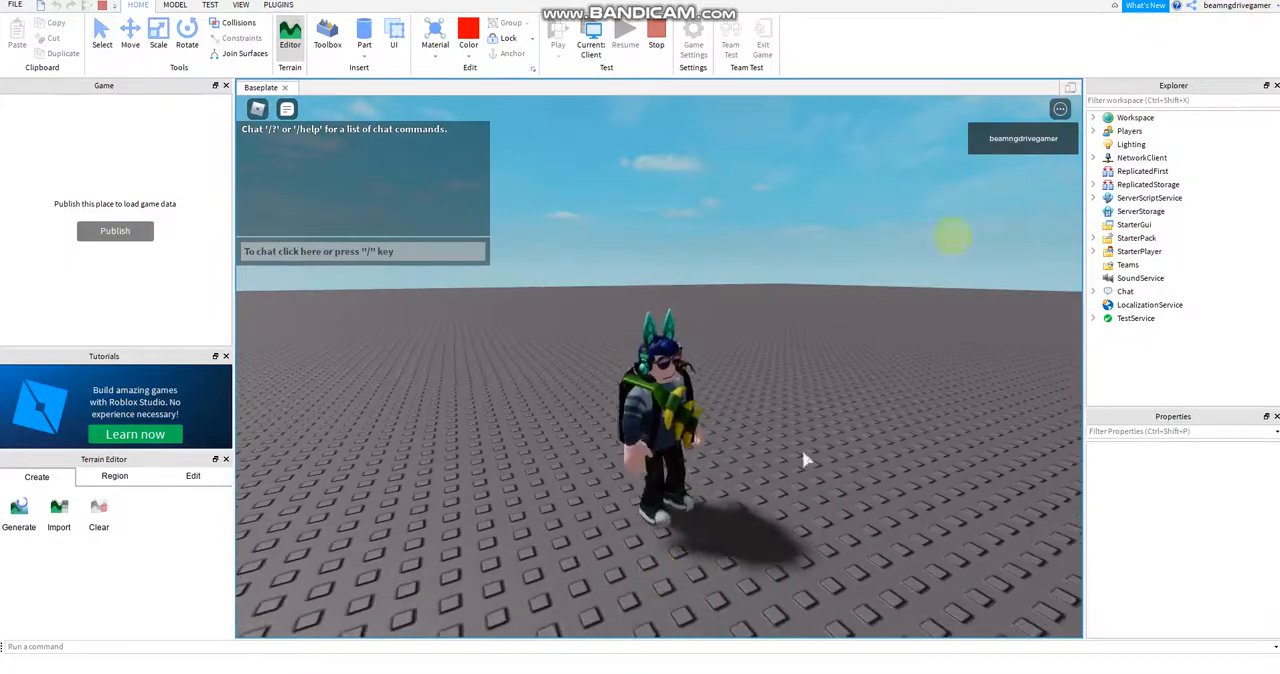
left_click(1060, 108)
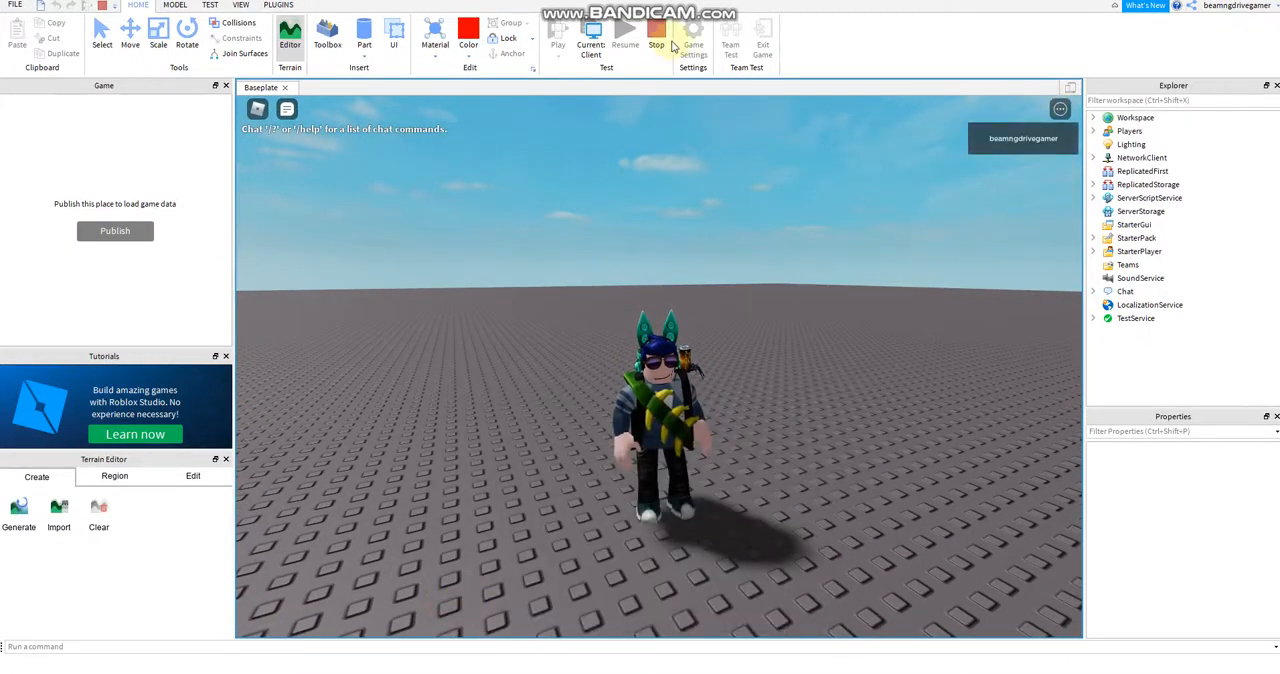
left_click(620, 38)
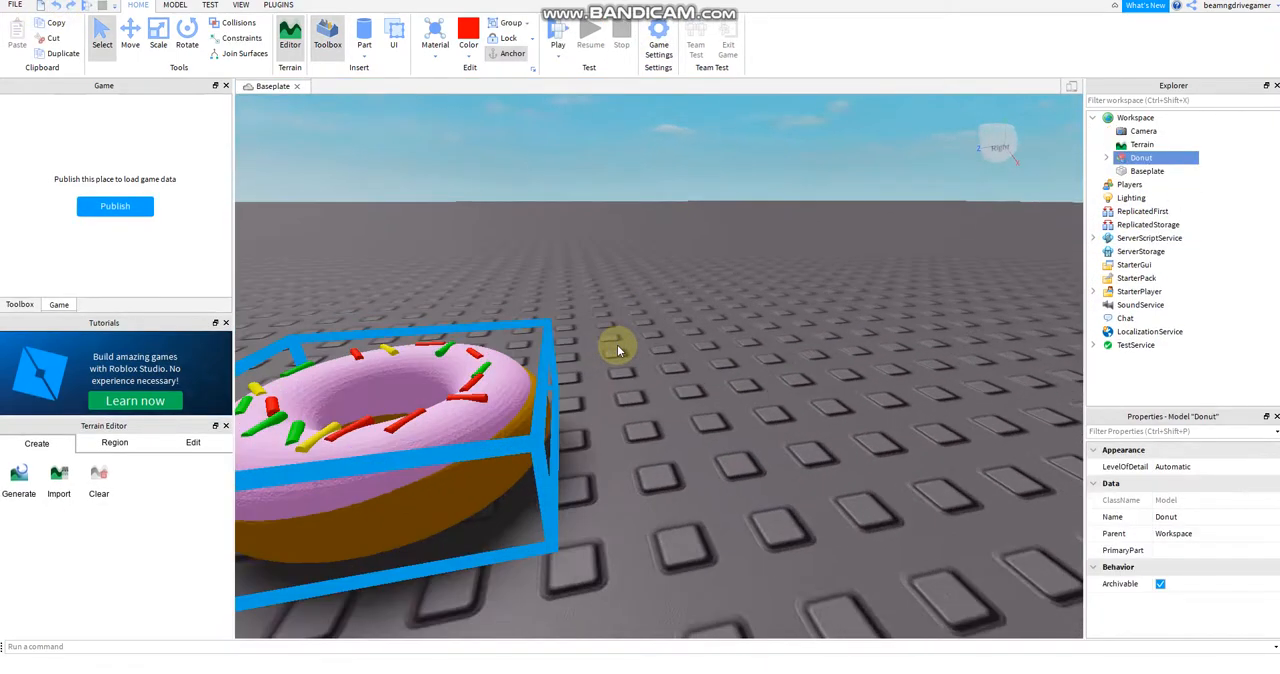
Step: Orbit around the donut, switch to the Scale tool and bring up Donut's context menu
left_click_drag(618, 348, 698, 348)
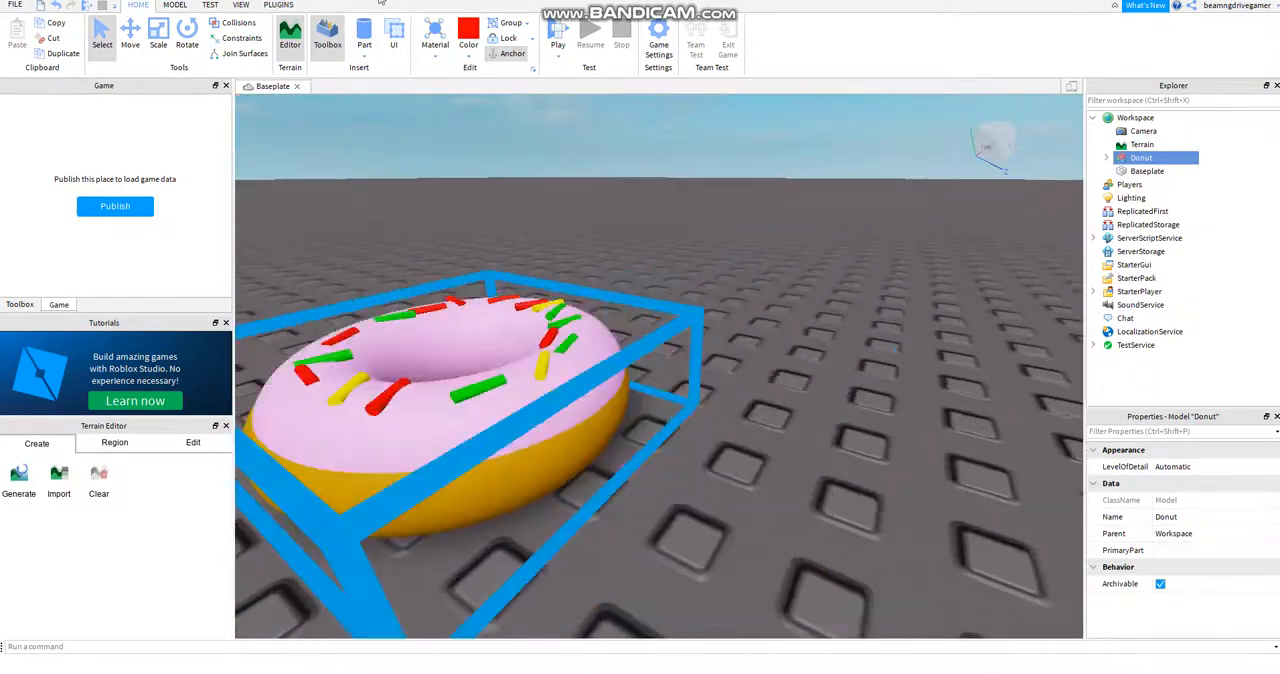
left_click(188, 38)
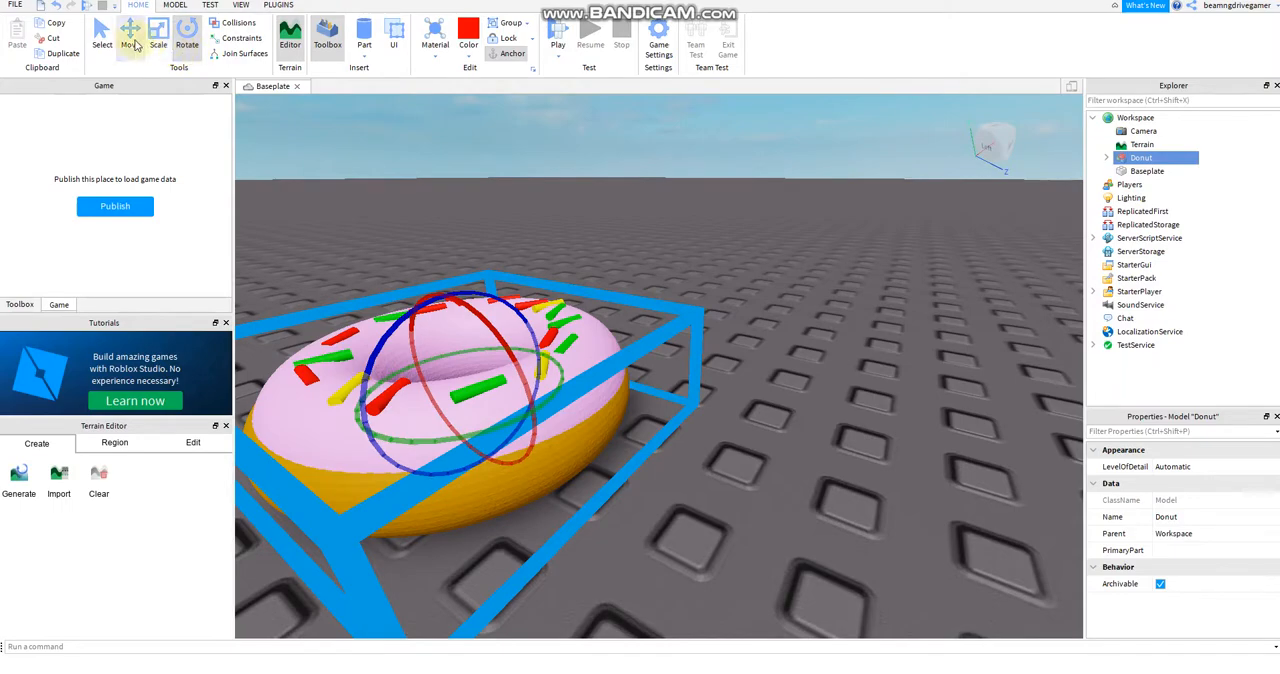
left_click(128, 38)
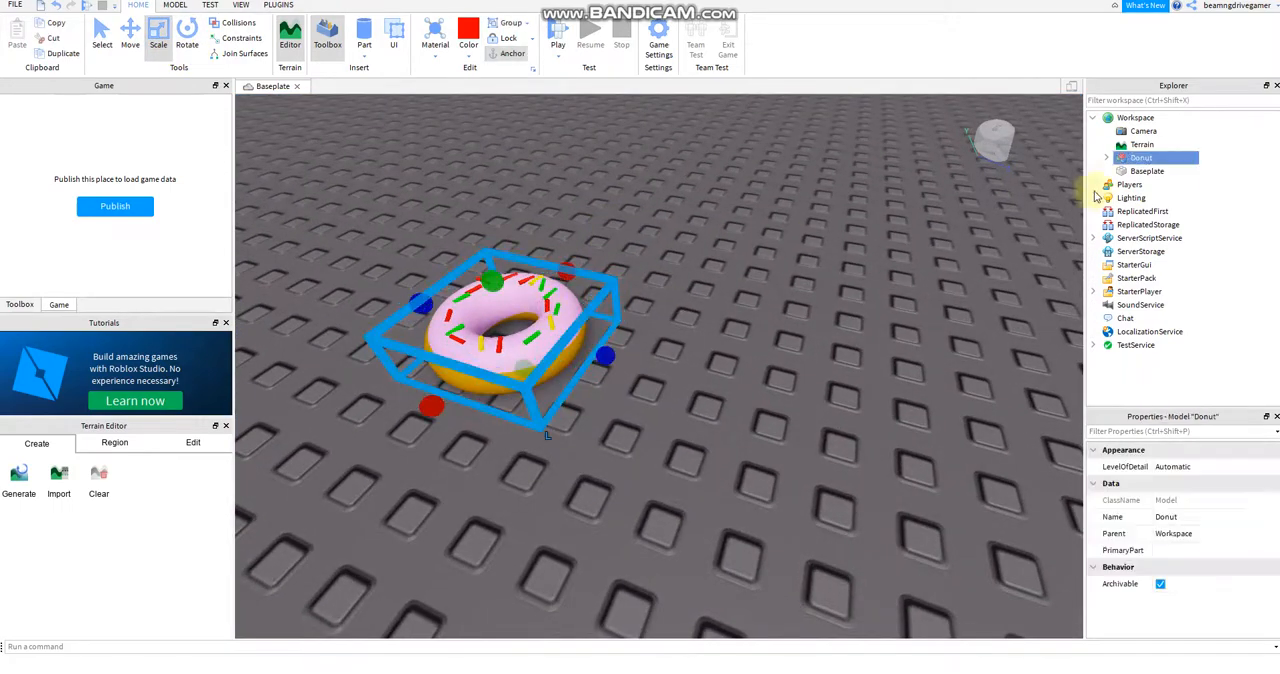
right_click(1140, 156)
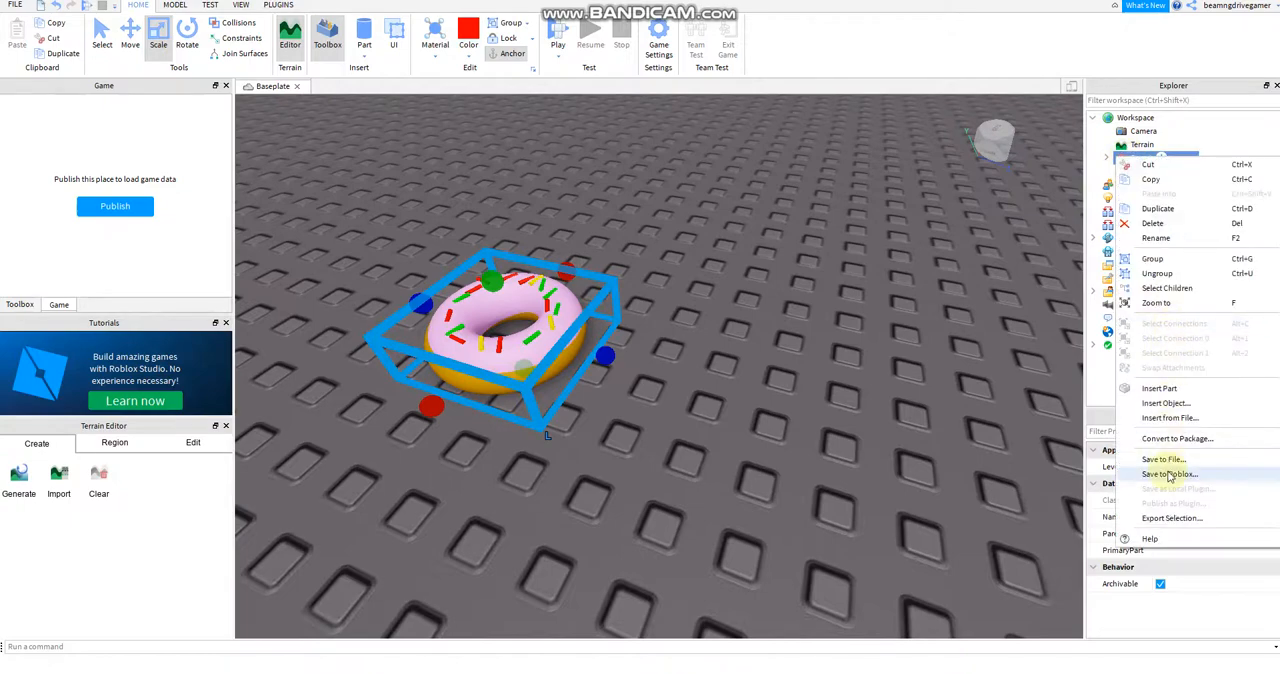
Step: Choose Save to Roblox and start the asset description with 'This'
left_click(1168, 474)
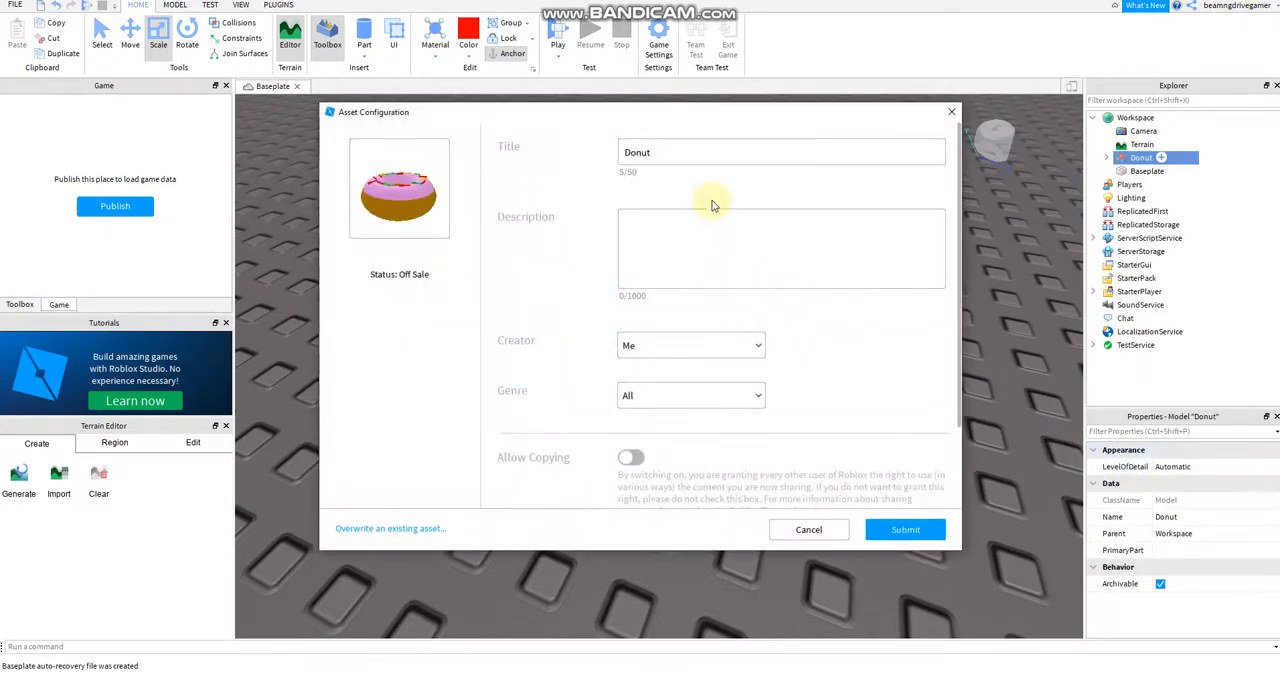
left_click(660, 248)
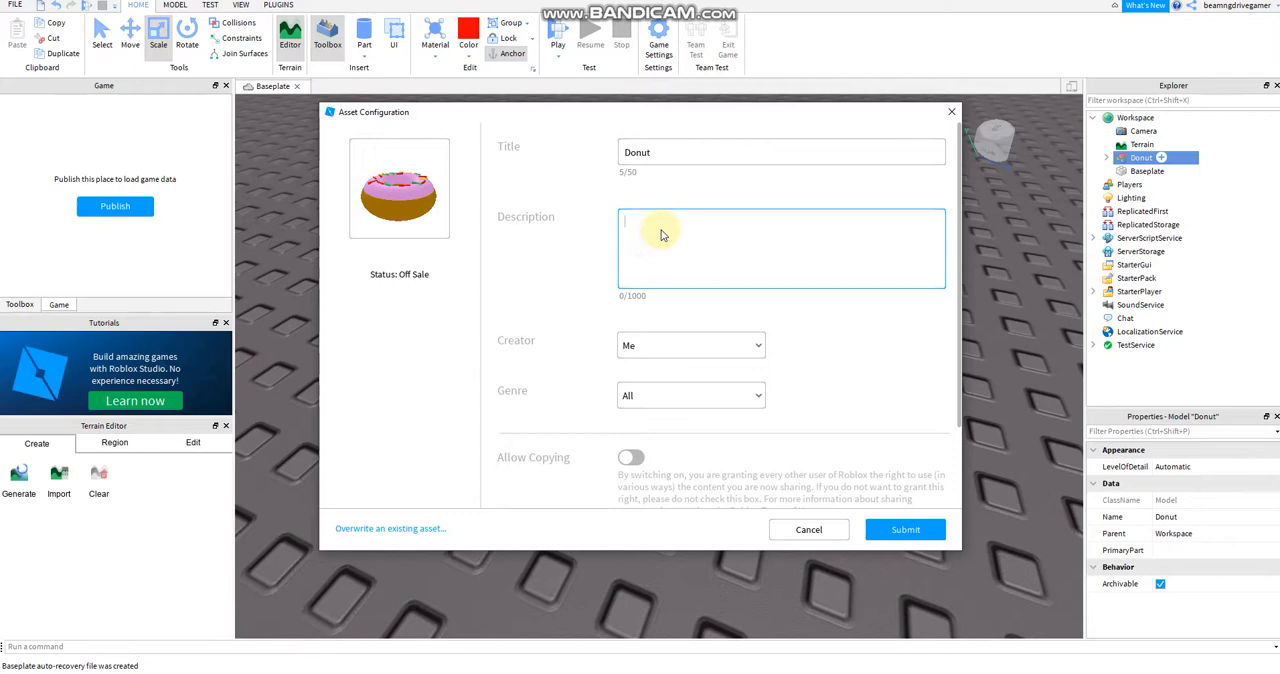
type("This")
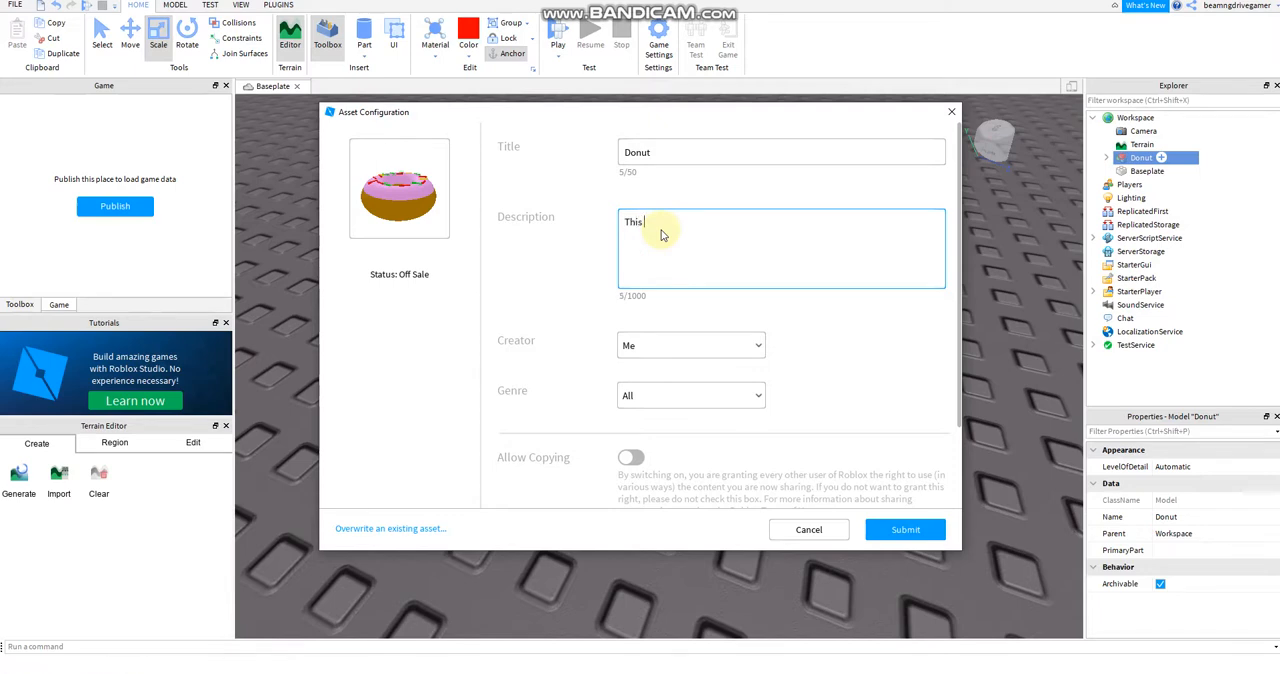